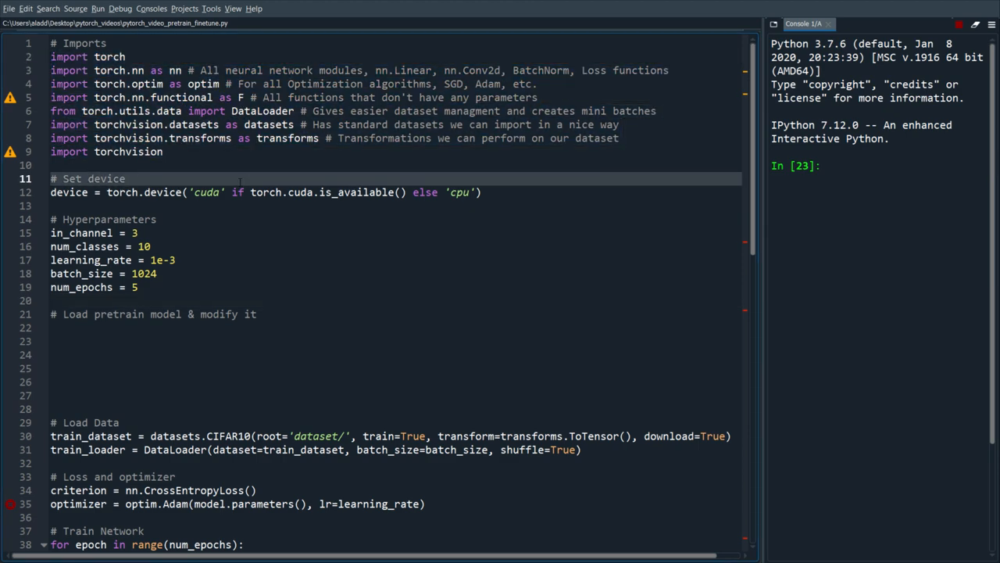
Scroll the torchvision.models docs through the model list, pretrained examples, error table and VGG section
scroll("down", 3)
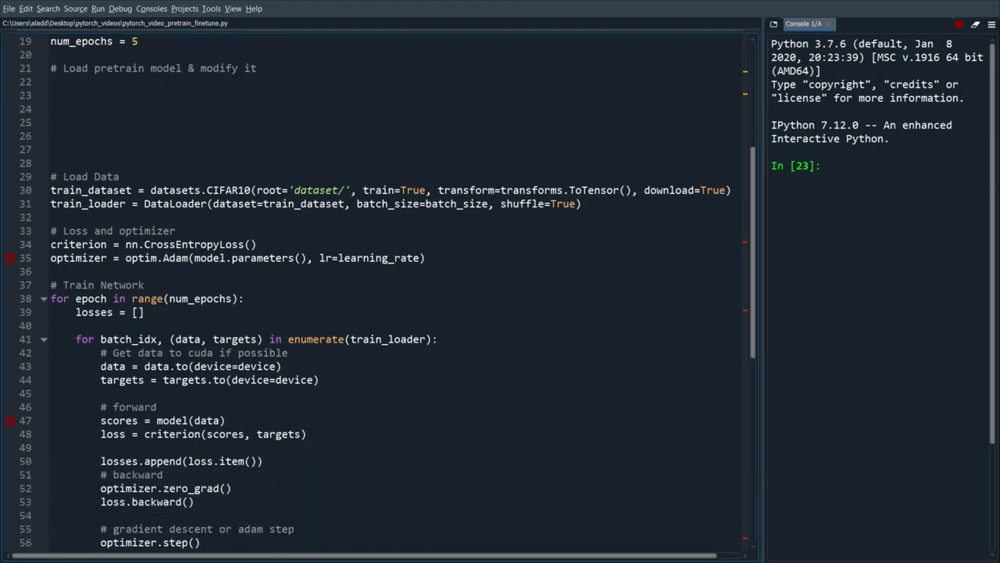
scroll("down", 3)
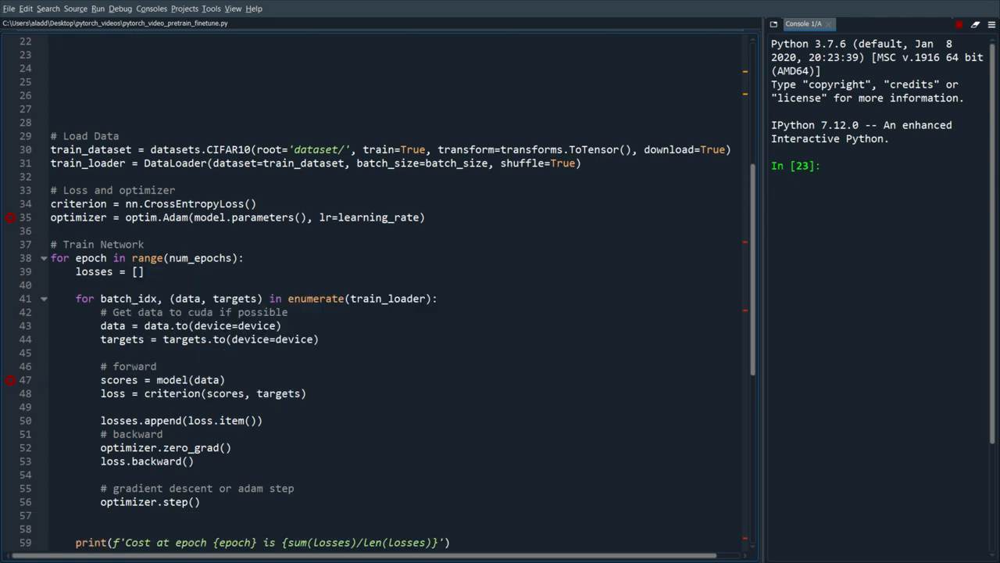
scroll("up", 3)
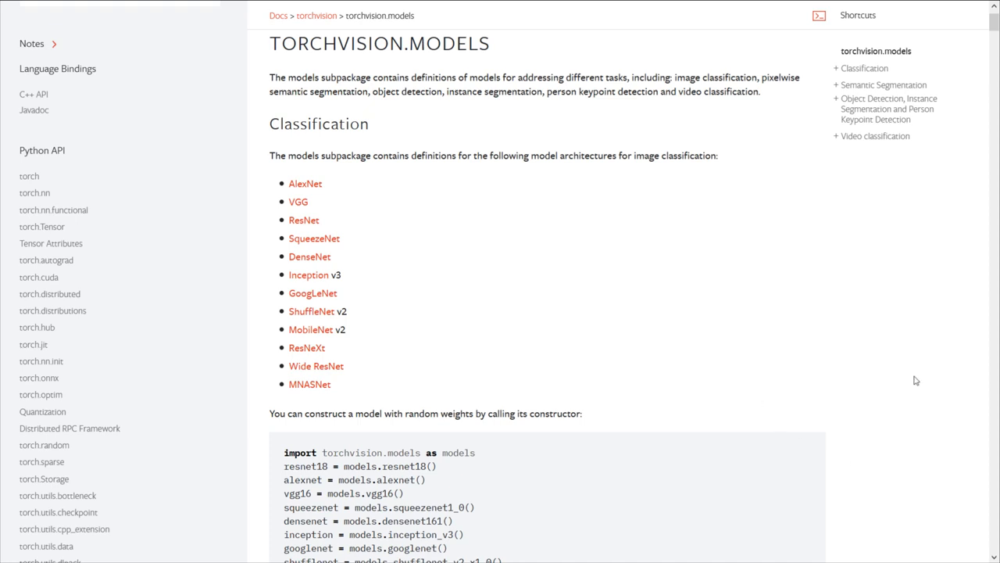
scroll("down", 3)
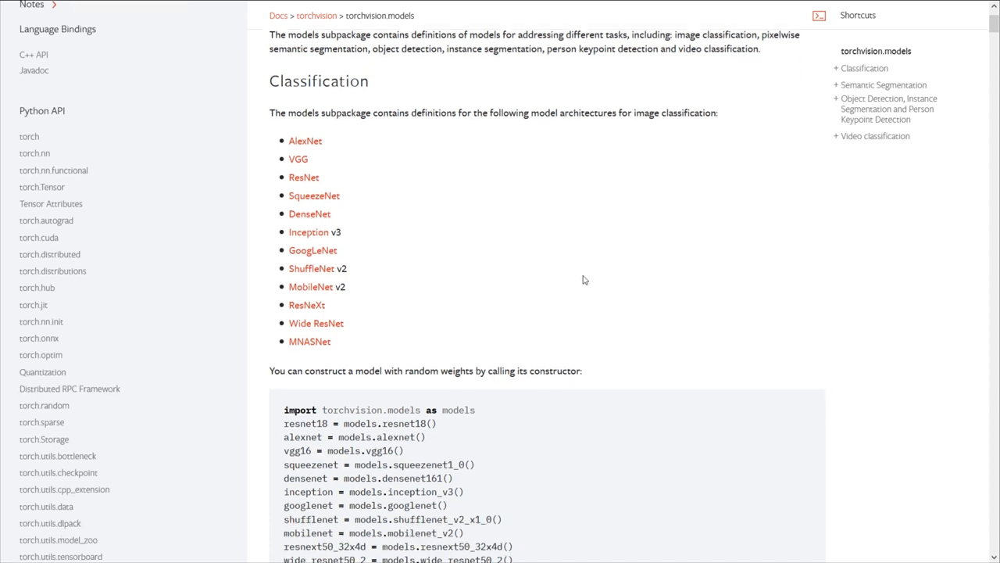
scroll("down", 3)
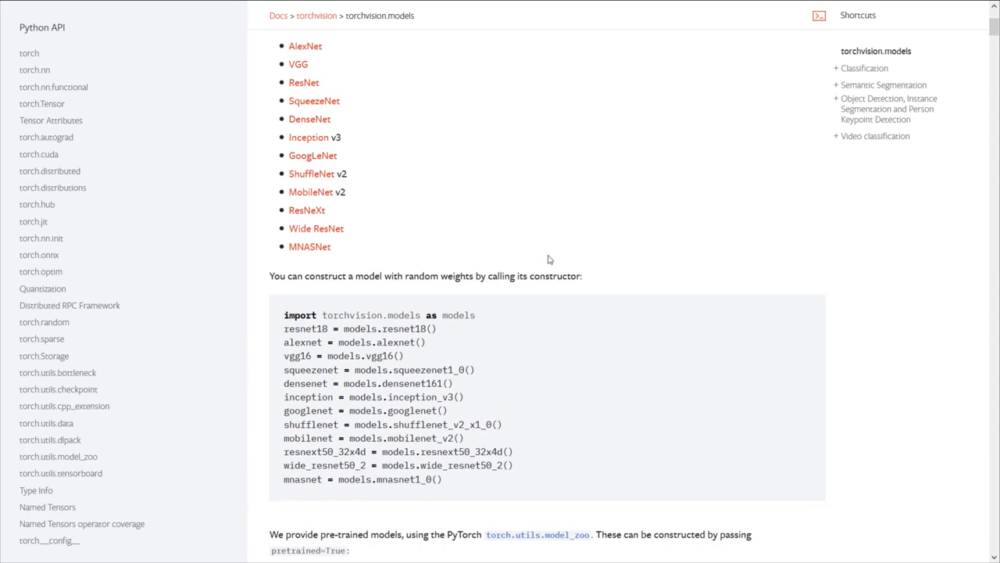
scroll("down", 3)
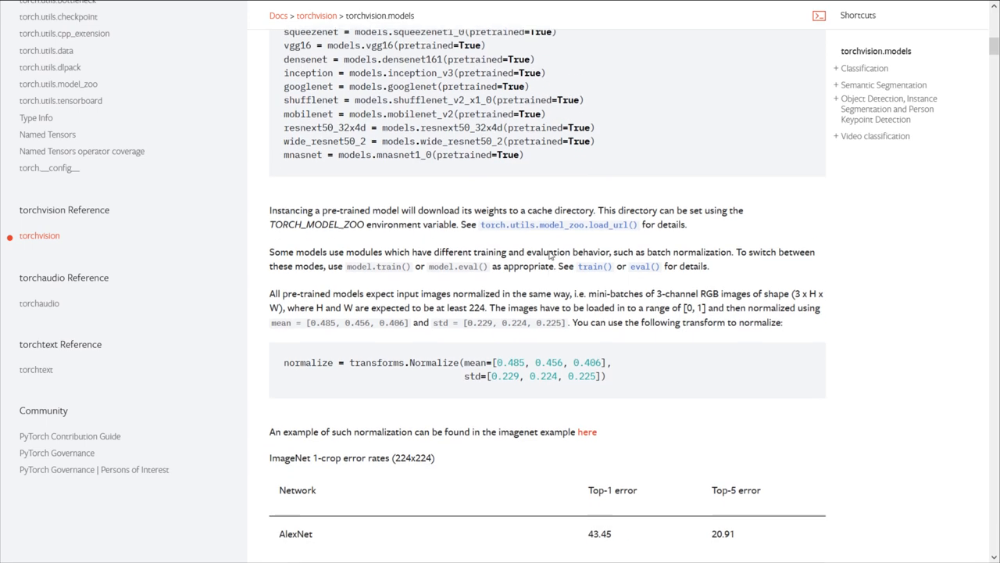
scroll("down", 3)
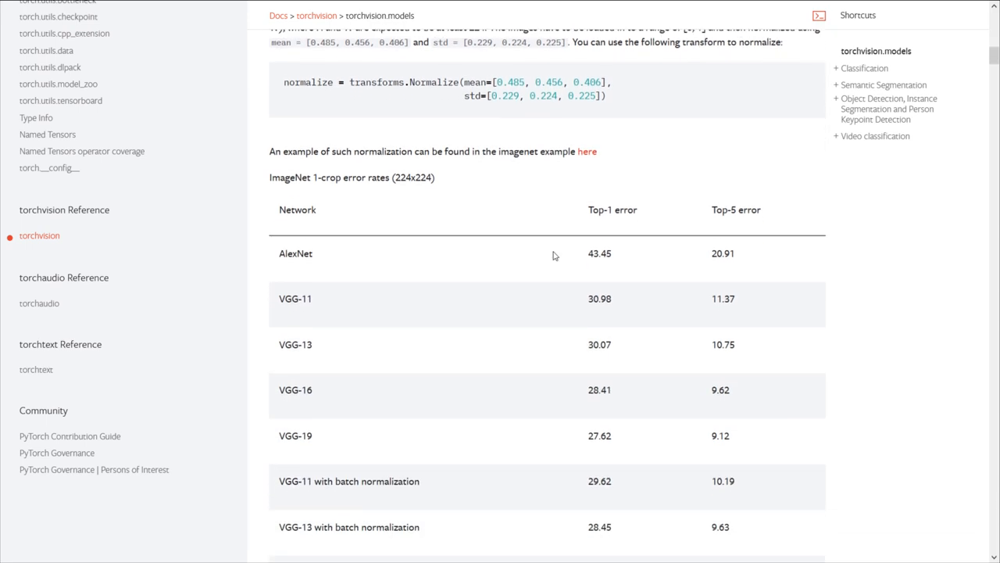
scroll("down", 3)
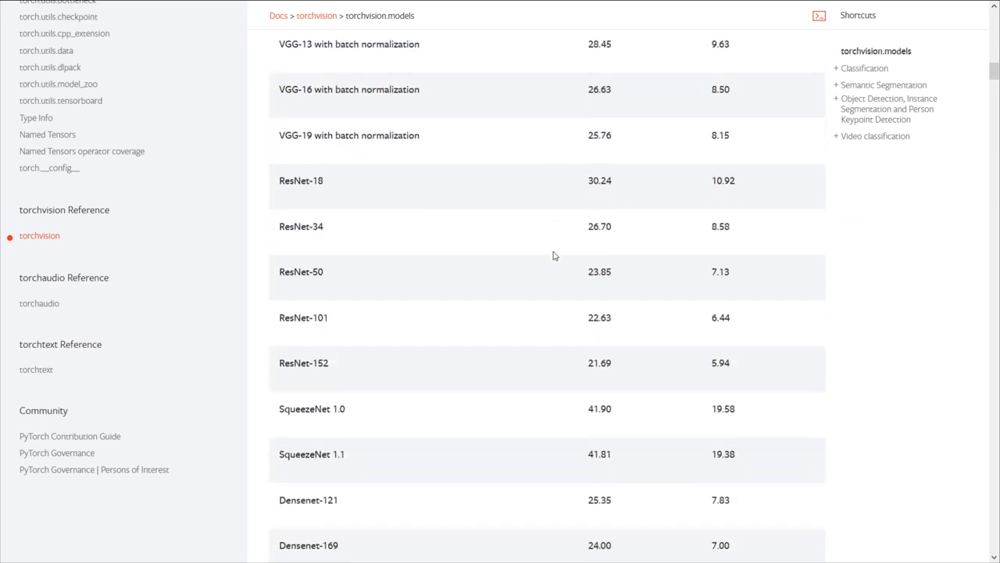
scroll("down", 3)
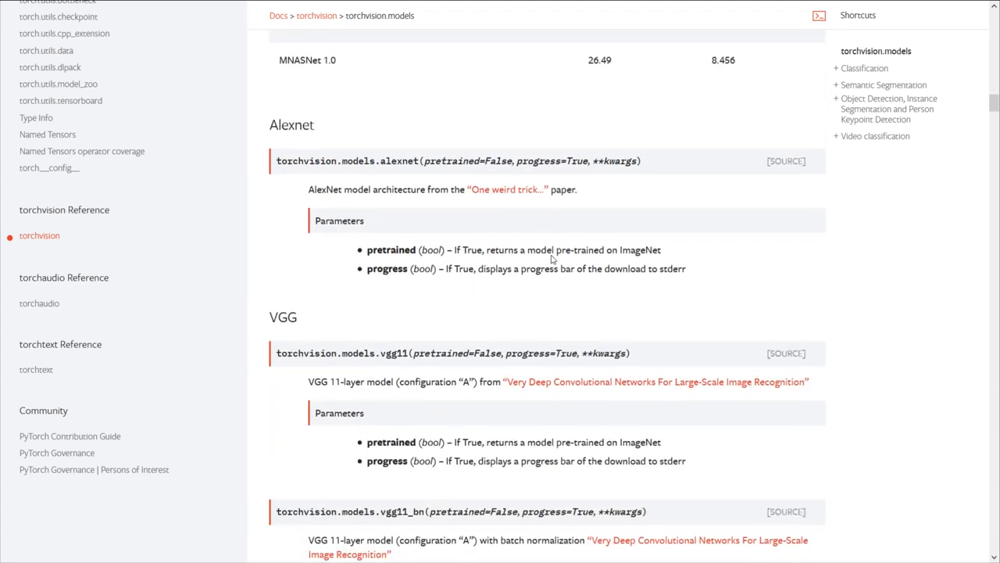
scroll("down", 3)
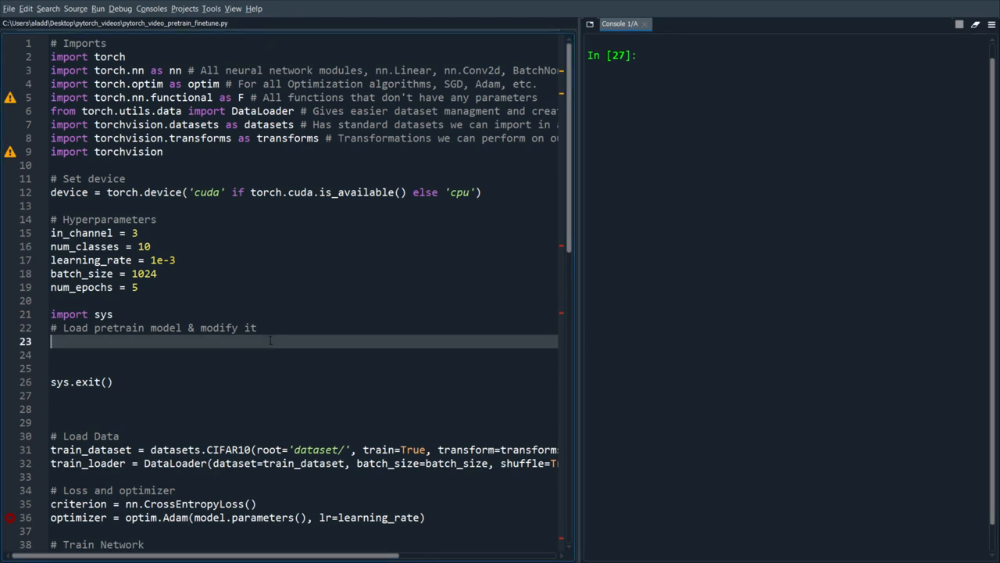
Add model = torchvision.models.vgg16(pretrained=True) and print(model), then run the file
type("model =")
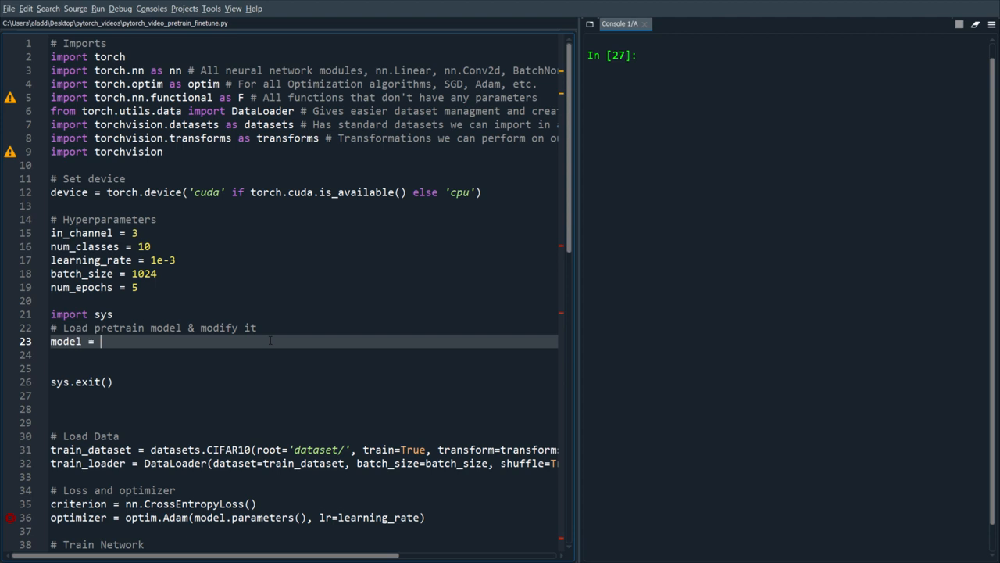
type("torchvision")
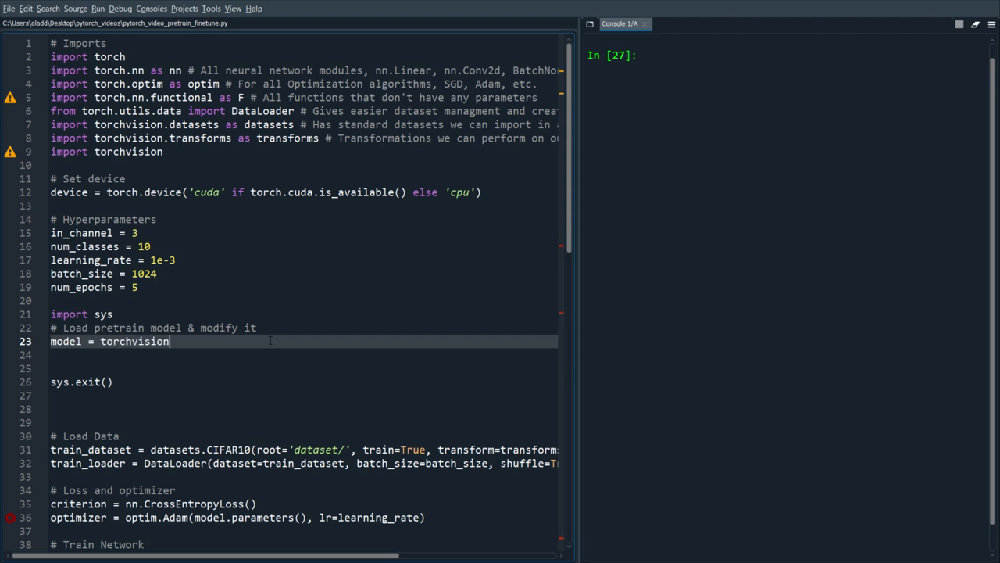
type(".models.vgg16")
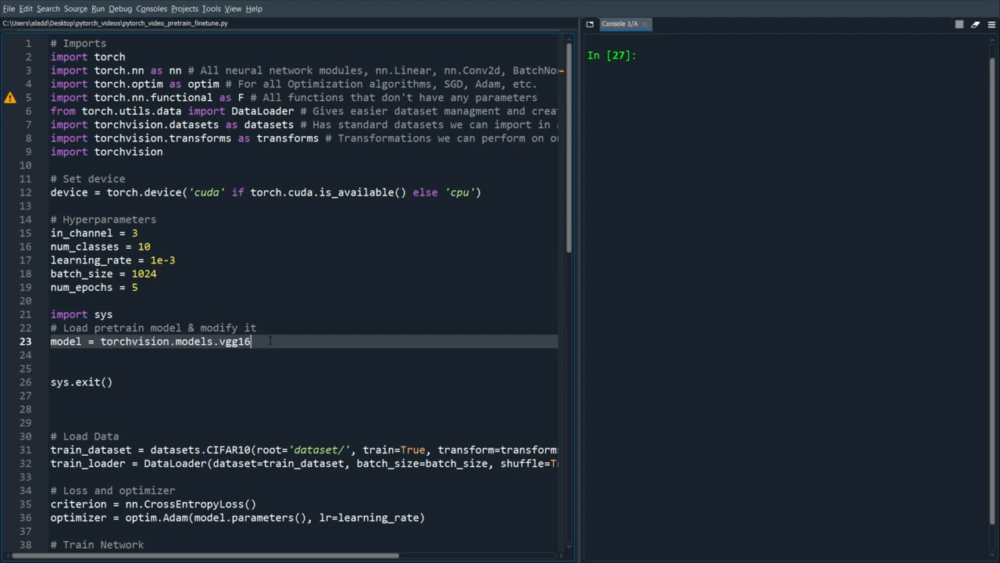
type("(pretrained)")
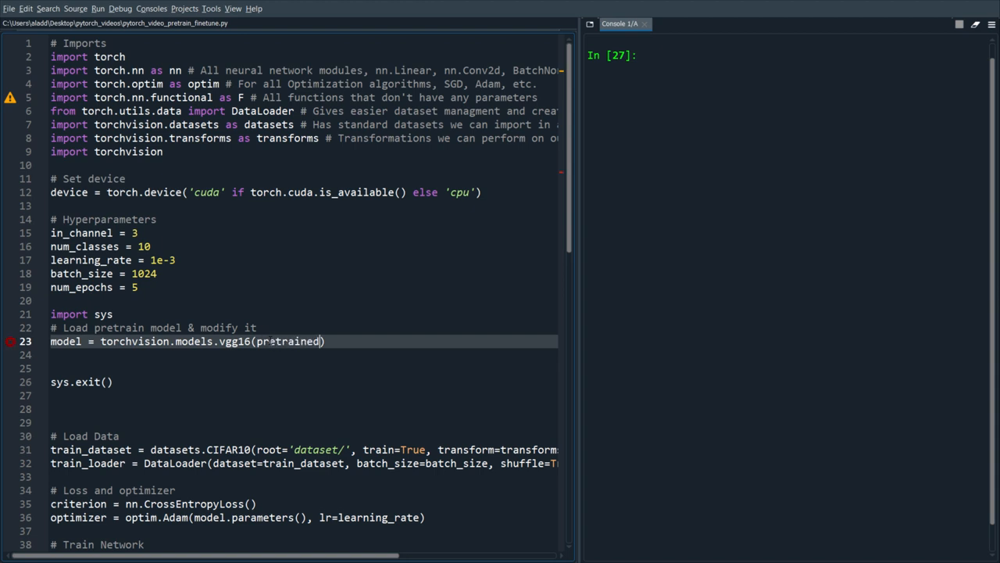
type("=True")
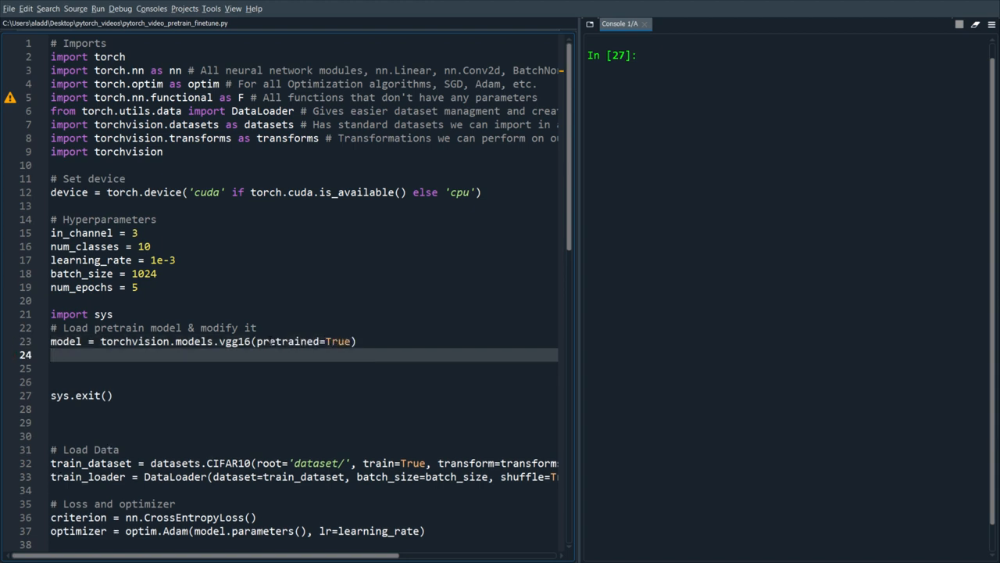
type("print(model)")
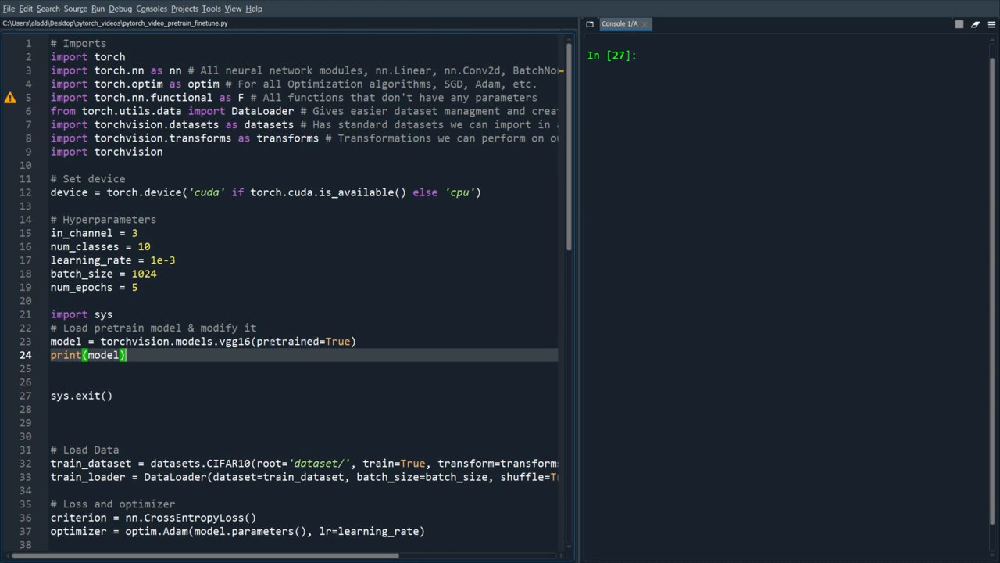
left_click(203, 341)
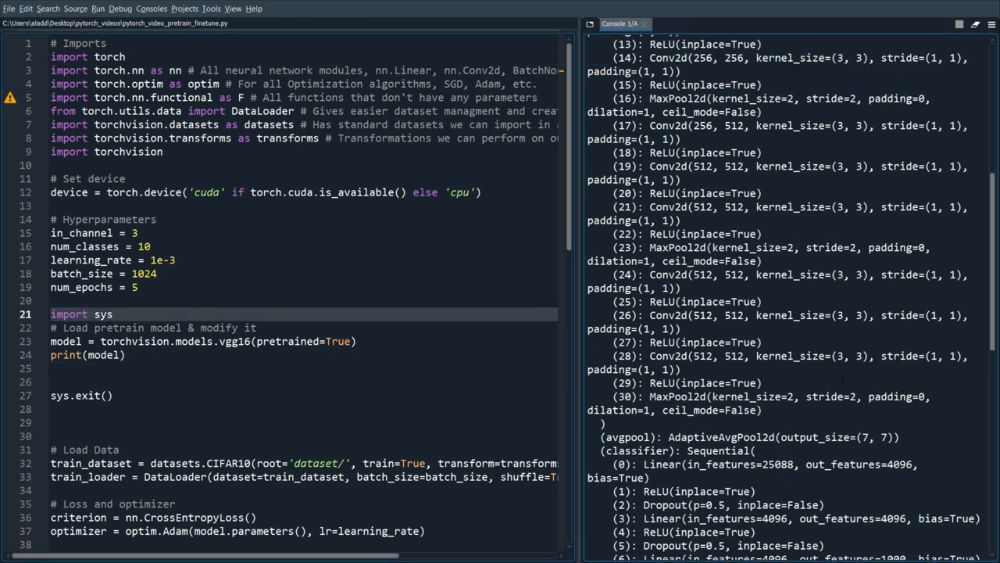
Scroll the console to inspect VGG16's feature layers and 1000-output classifier
scroll("up", 3)
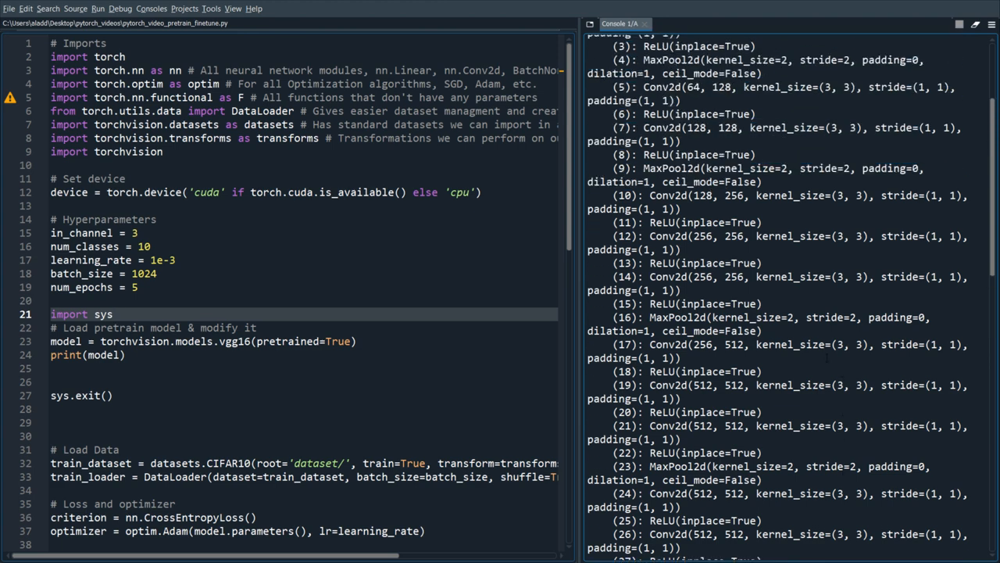
scroll("up", 3)
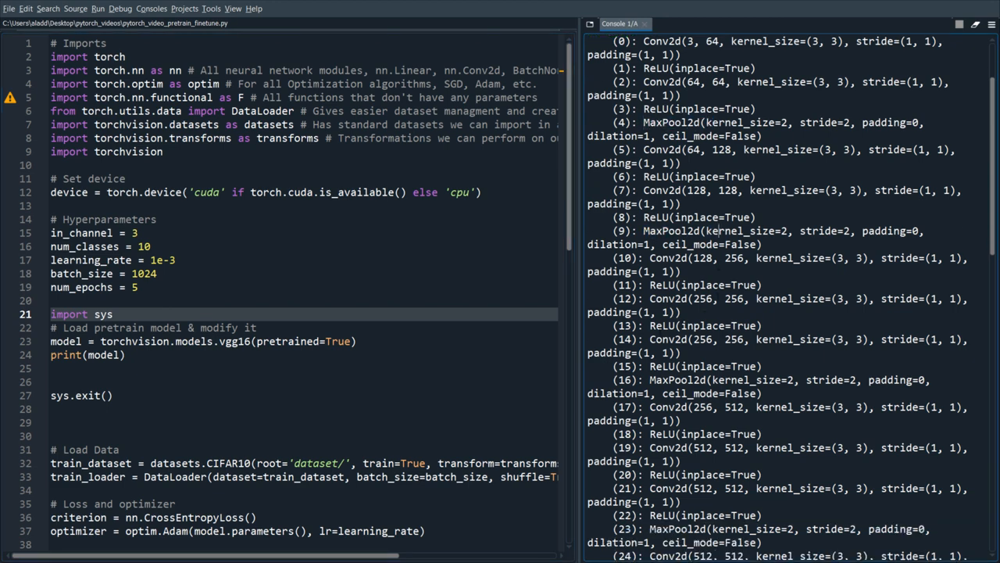
scroll("down", 3)
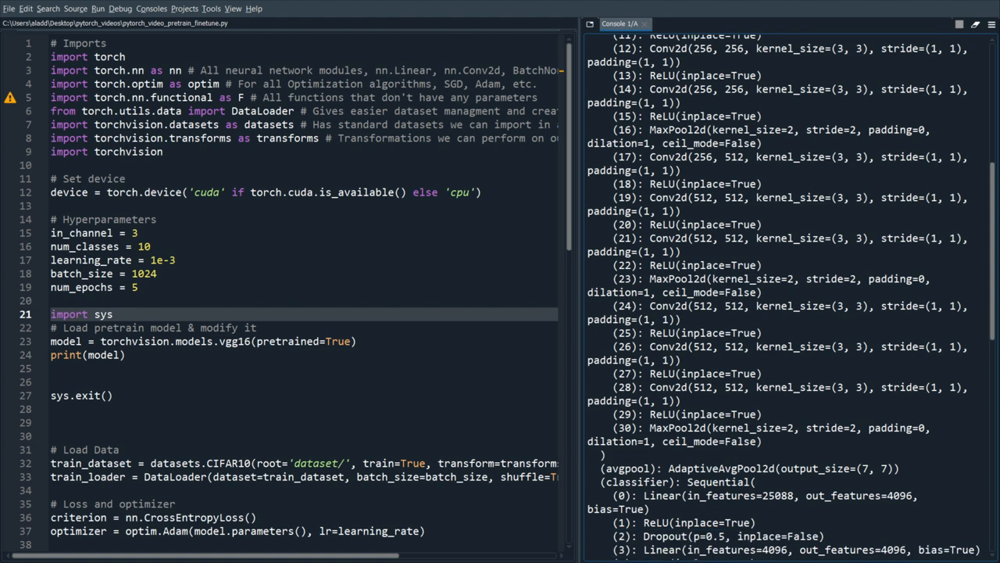
scroll("down", 3)
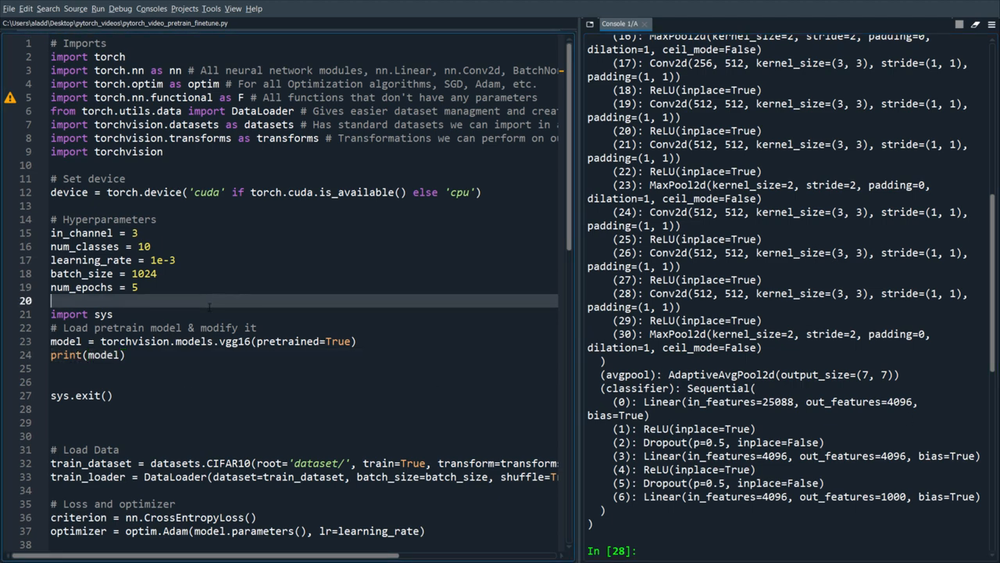
Define class Identity(nn.Module) with a super(Identity, self).__init__() constructor and forward(self, x) header
type("class")
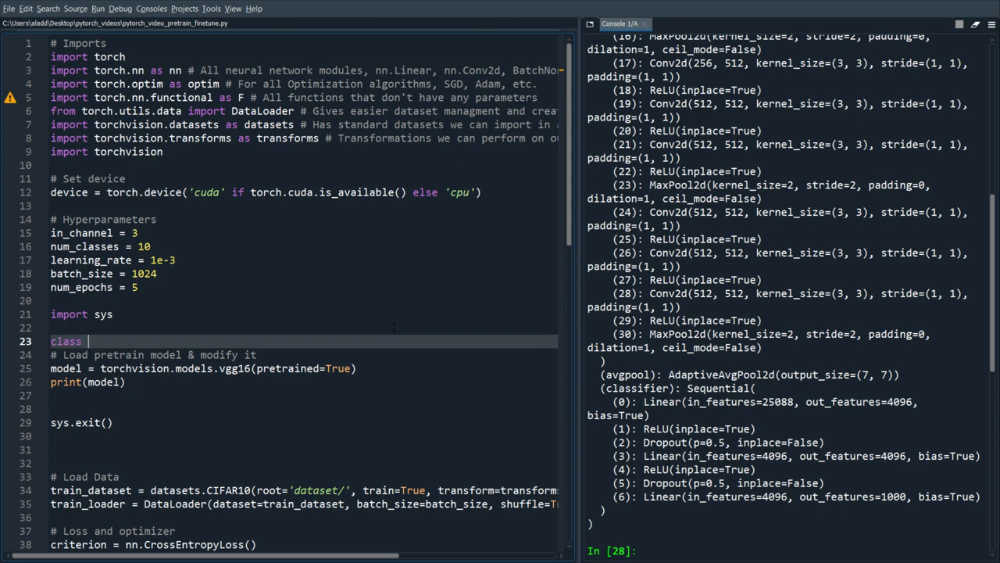
type("Identity(nn)")
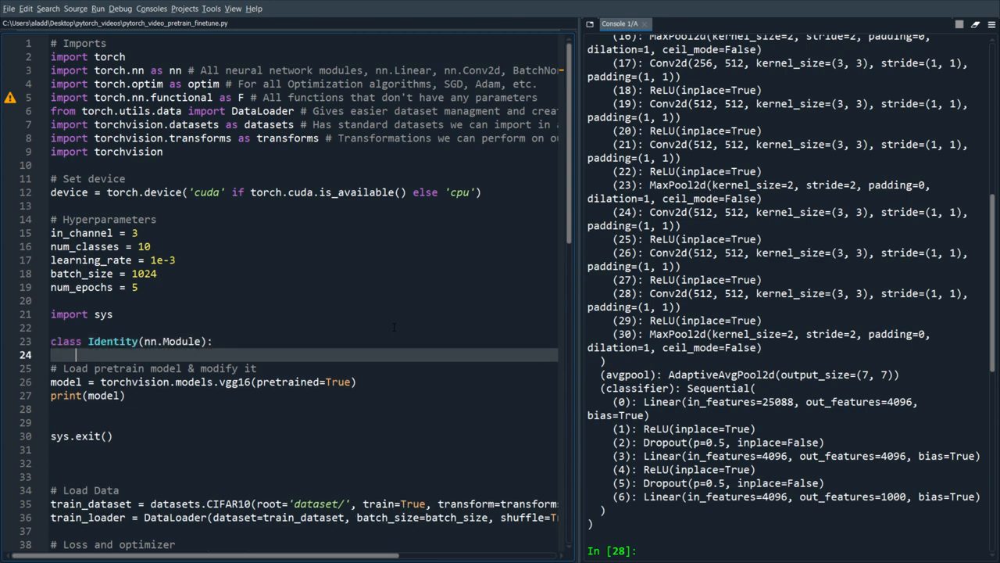
double_click(754, 375)
type("def ")
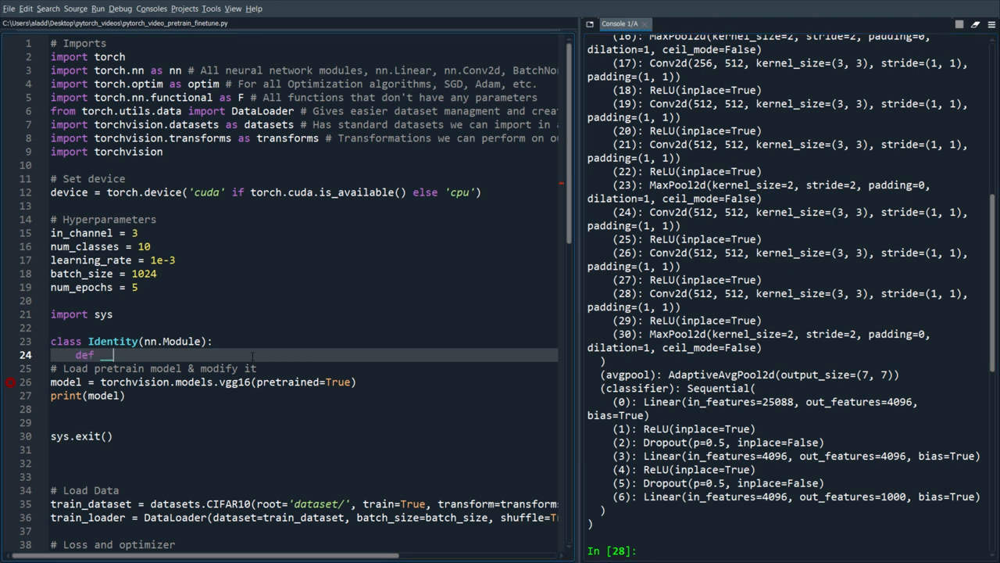
type("__init__(self)")
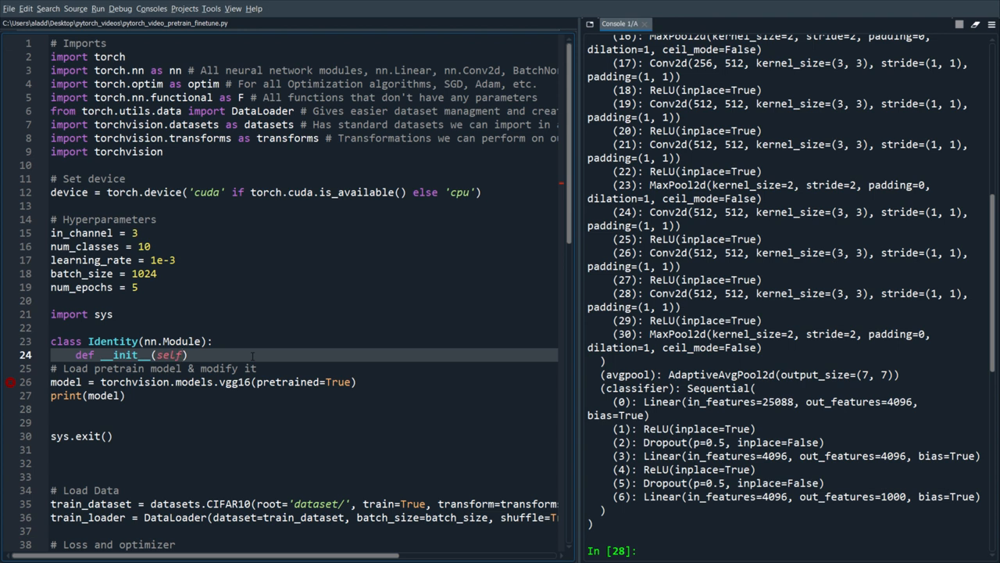
type("super(I")
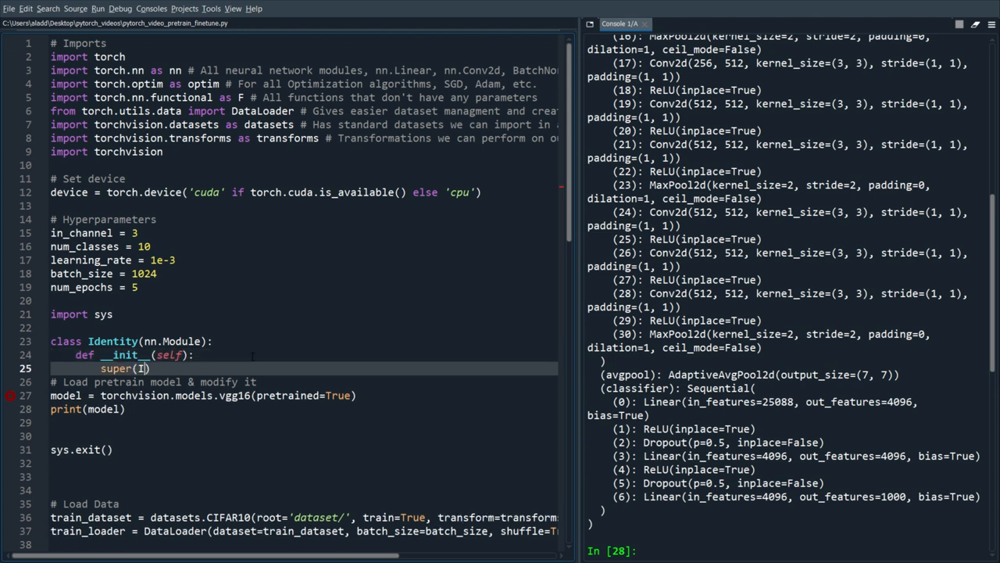
type("dentity, sel")
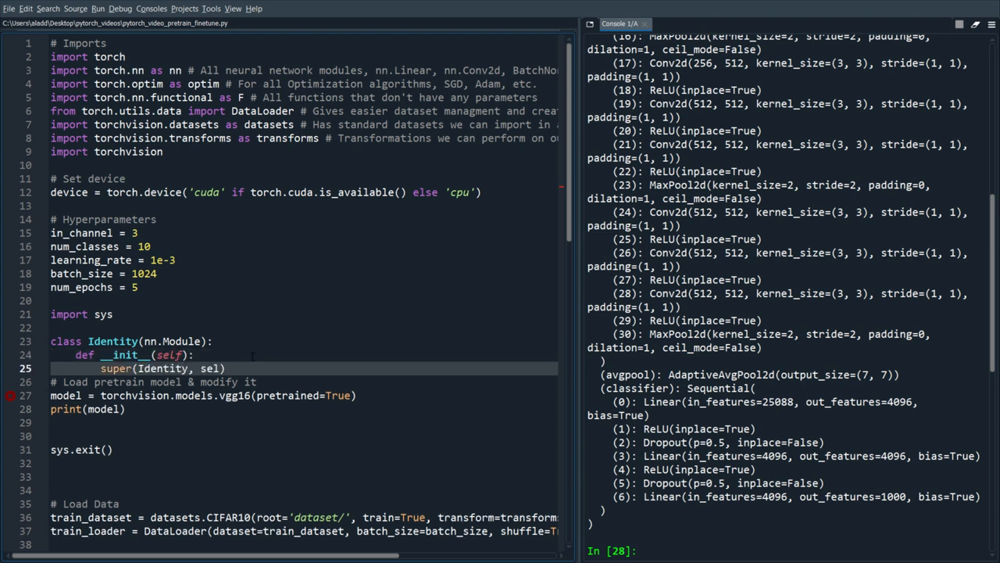
type("f).__init__(")
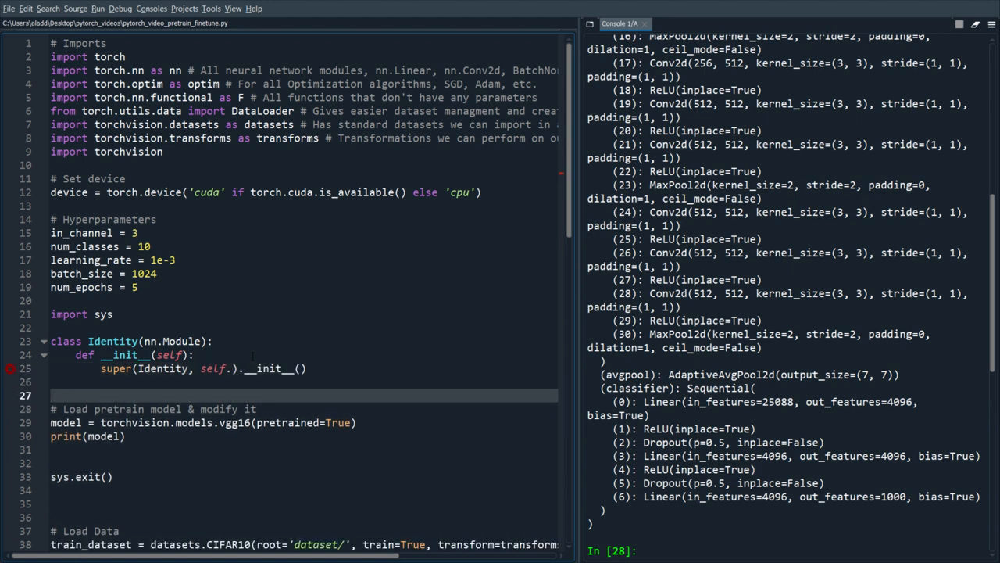
type("def forward(self,)")
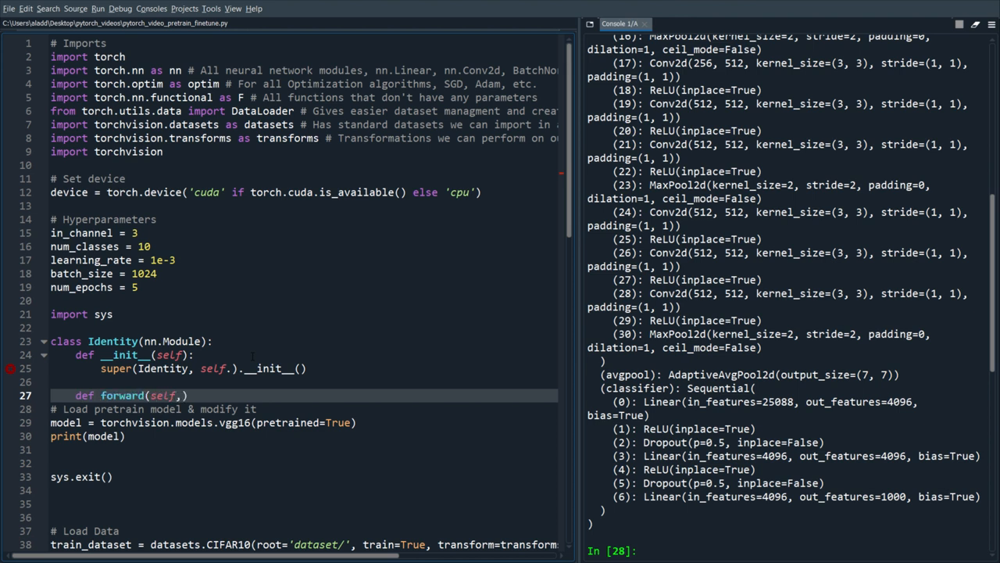
type("x):")
type("return x")
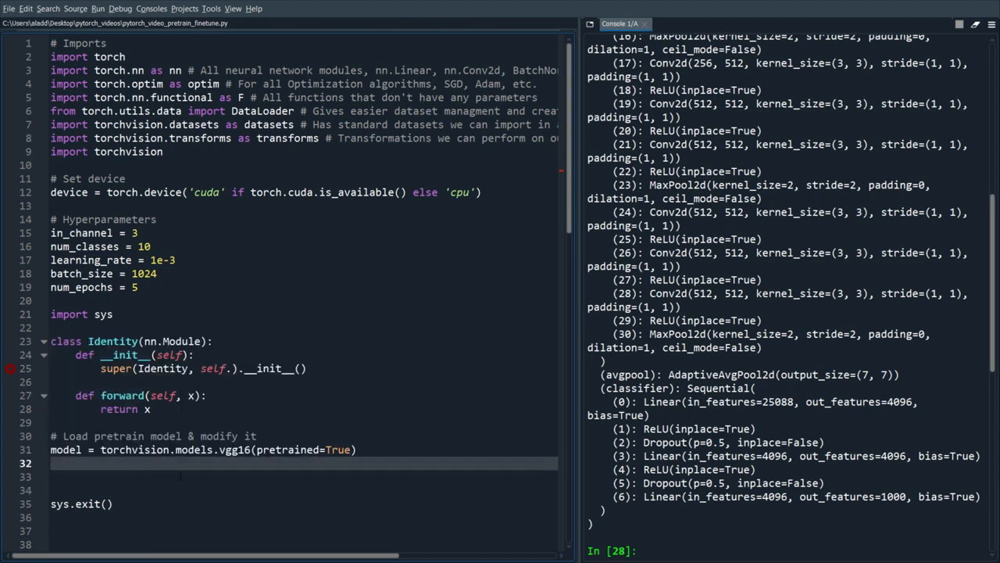
Replace model.avgpool with Identity()
type("model.")
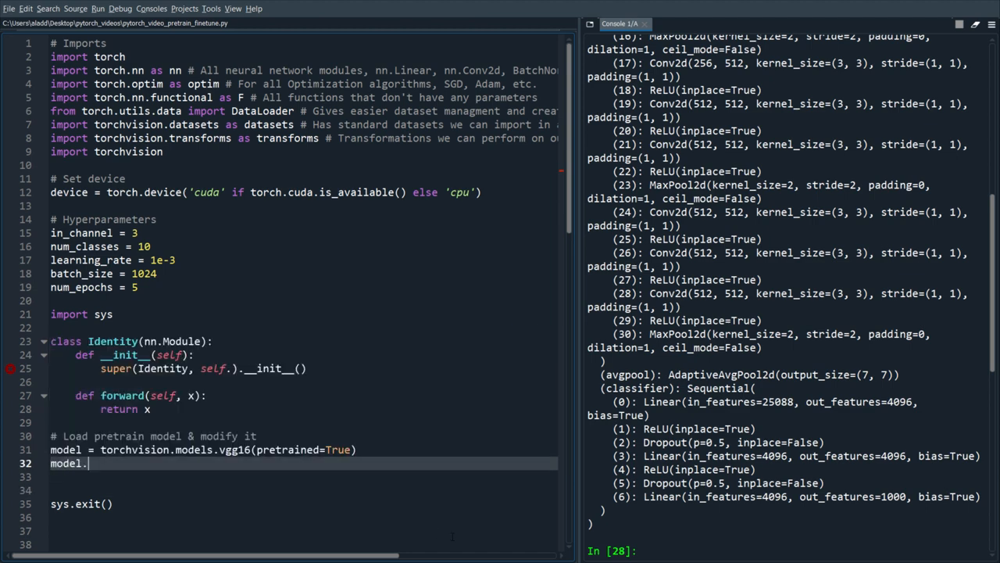
type("avgpool = I")
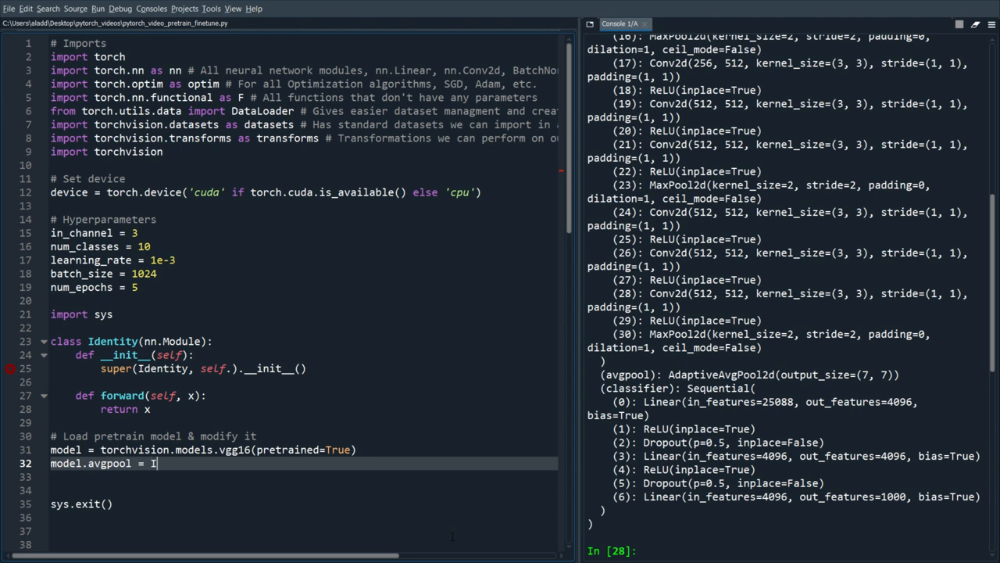
type("dentity()")
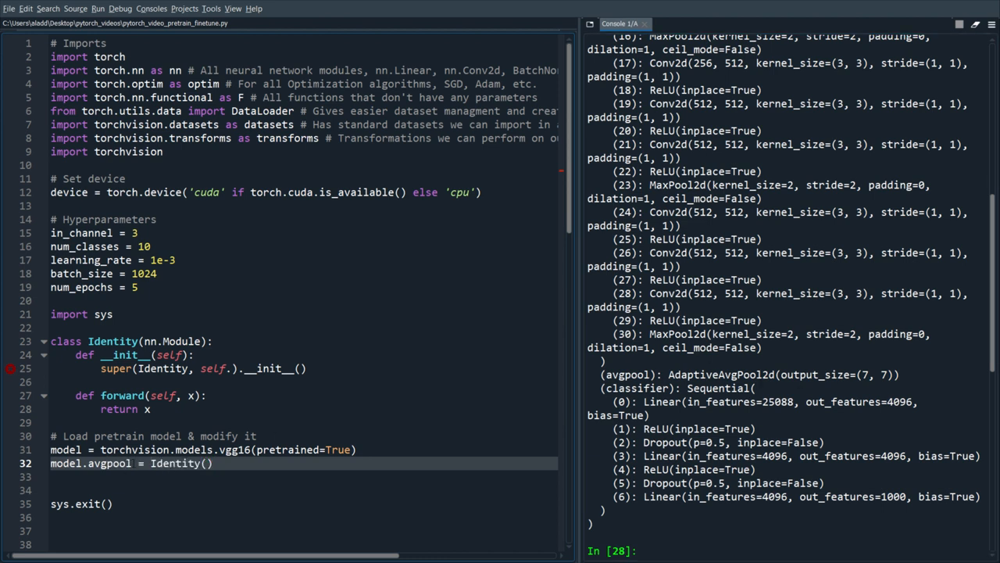
type("[0]")
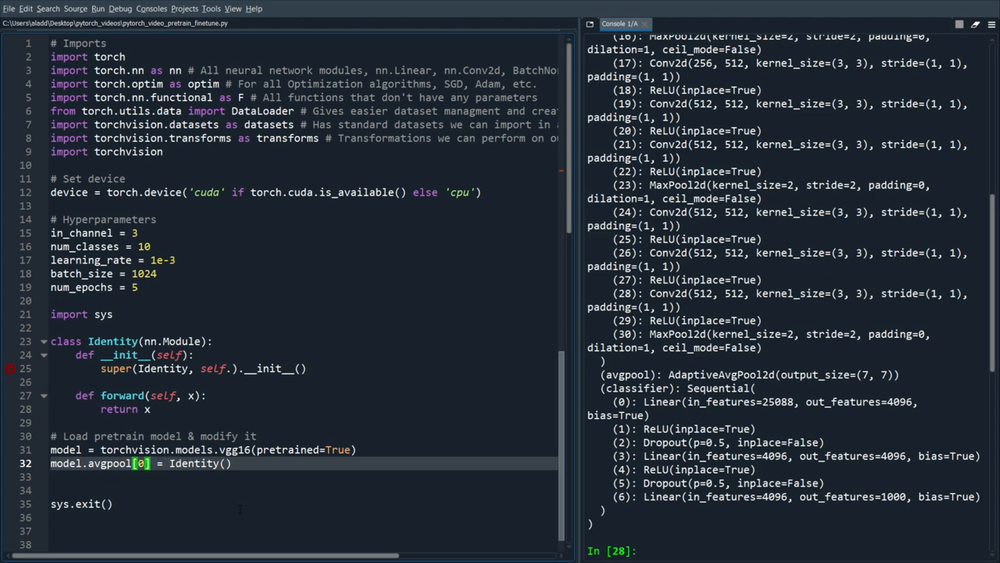
type("1")
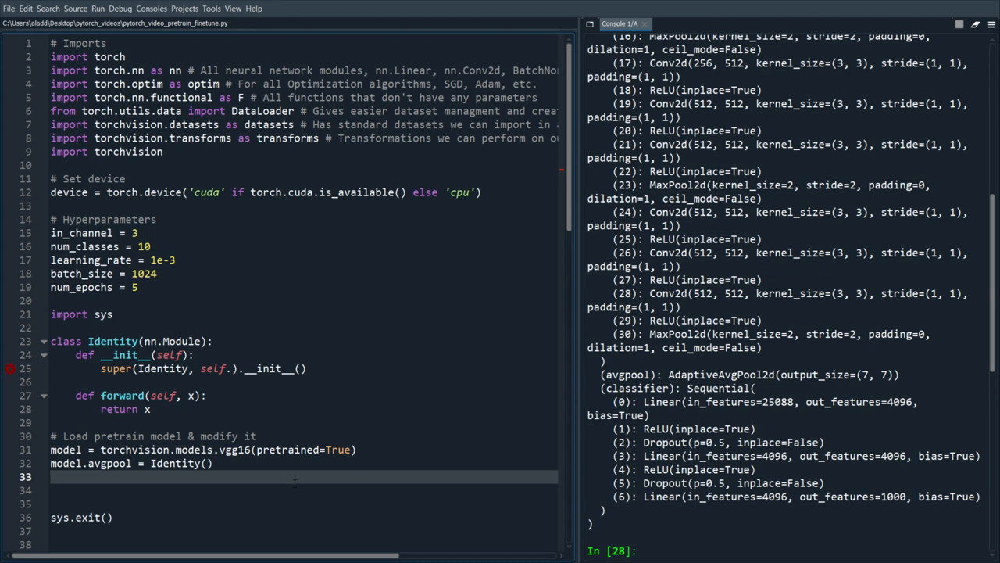
Set model.classifier to nn.Linear(512, 10) and add print(model) below it
type("model")
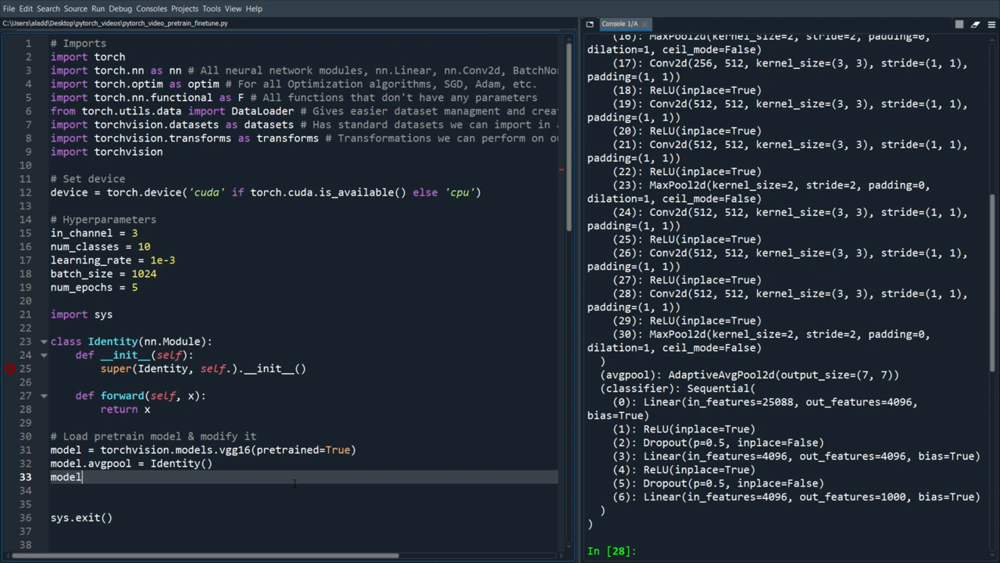
type(".classifier =")
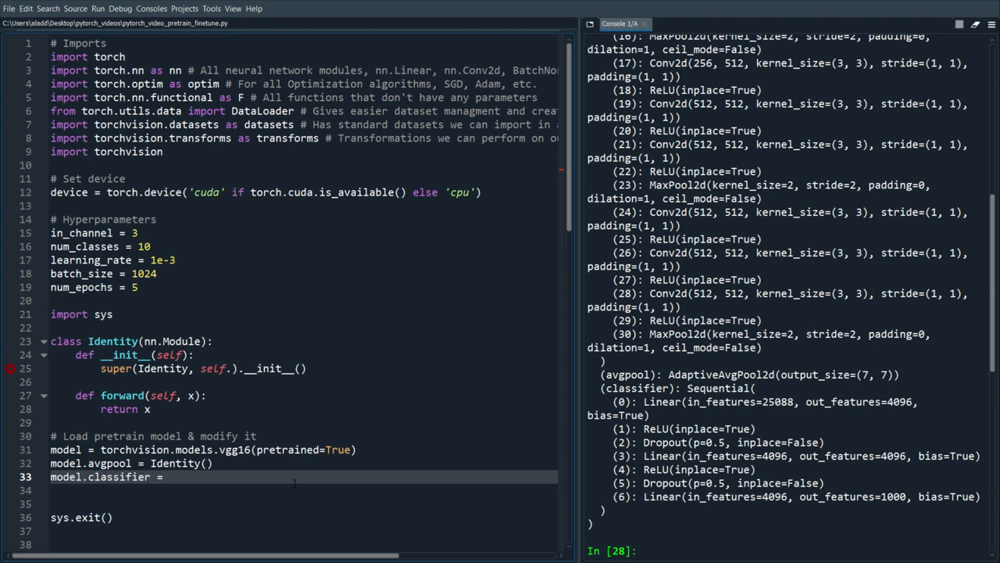
type("nn.,")
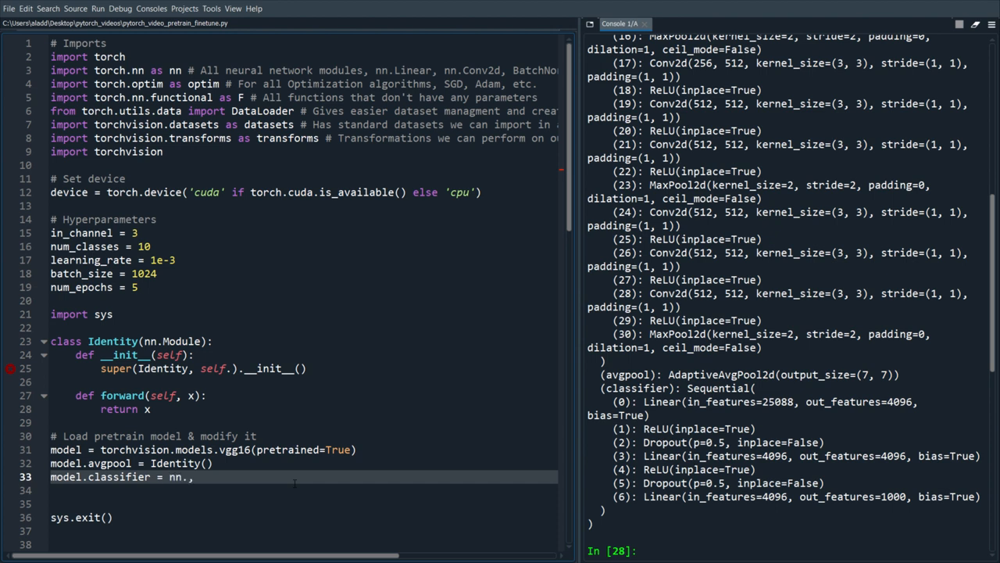
type("Linea")
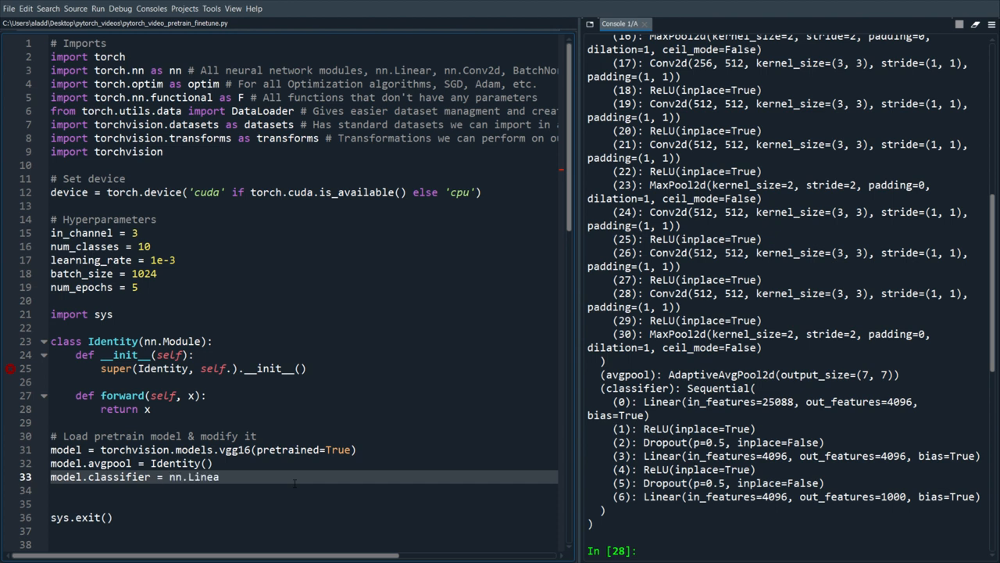
type("r()")
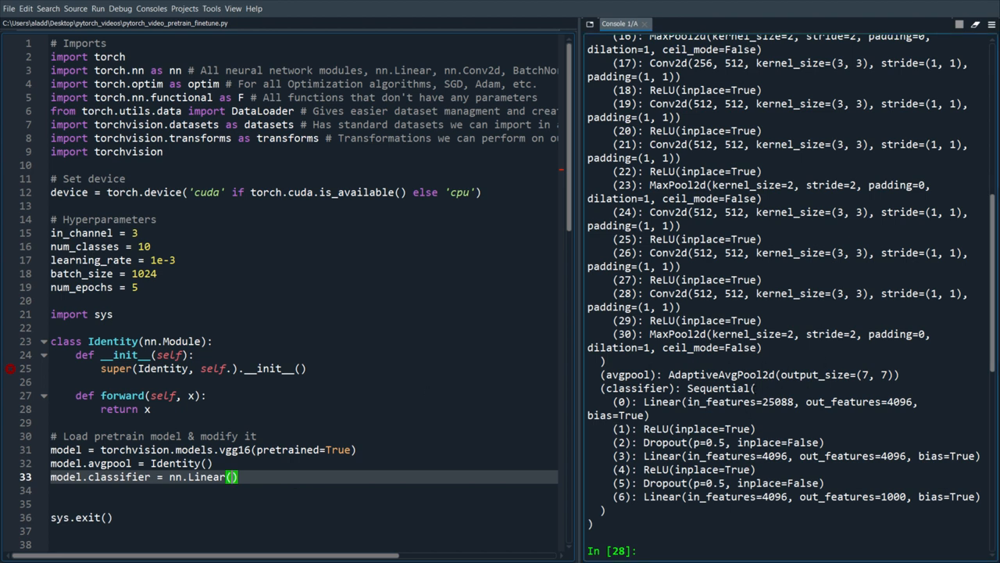
type("5")
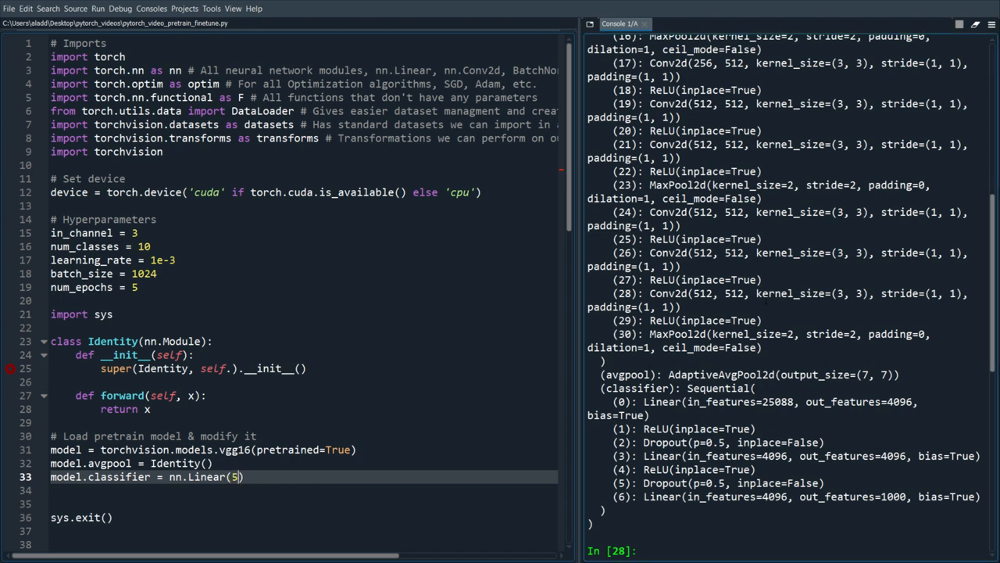
double_click(735, 293)
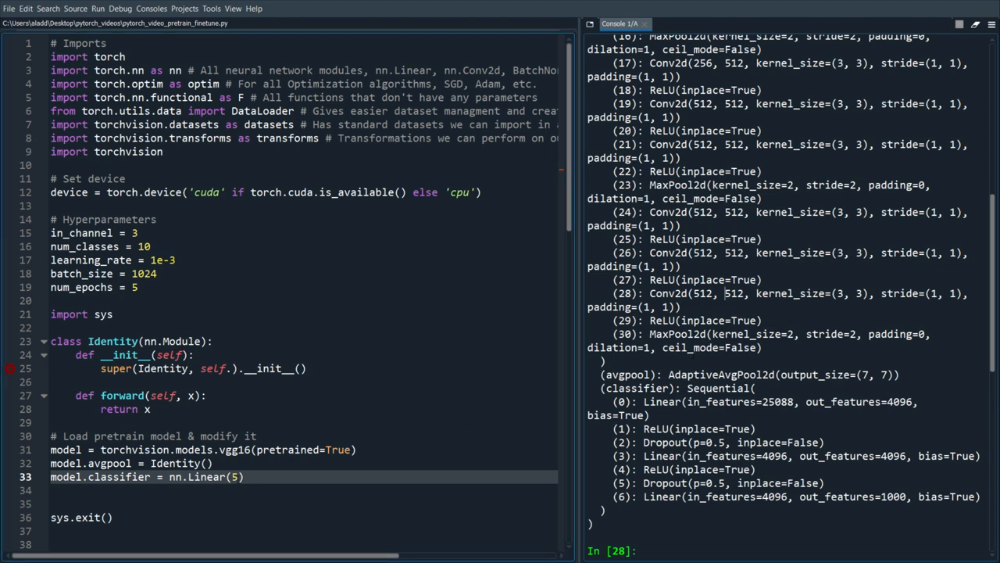
type("12, 1")
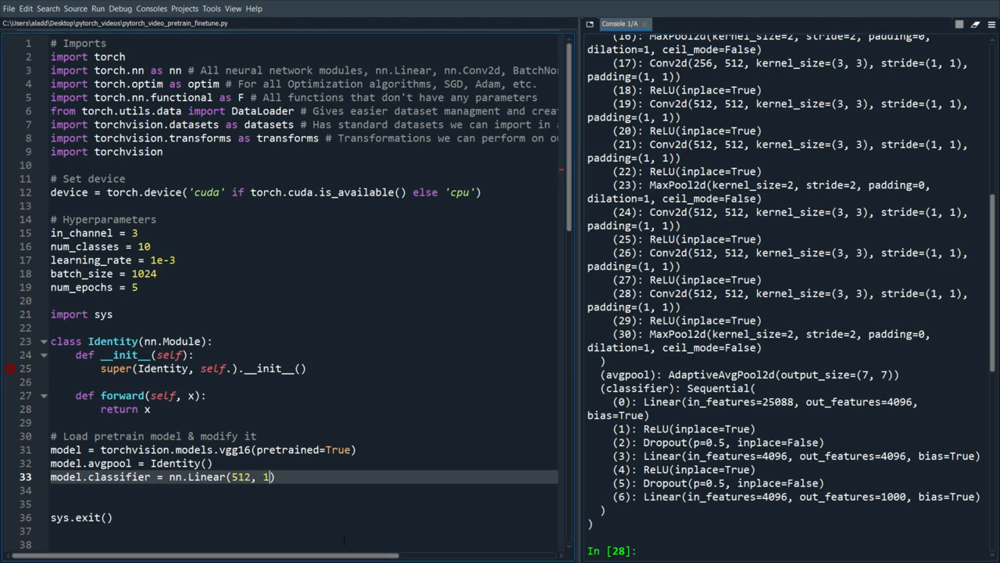
key("enter")
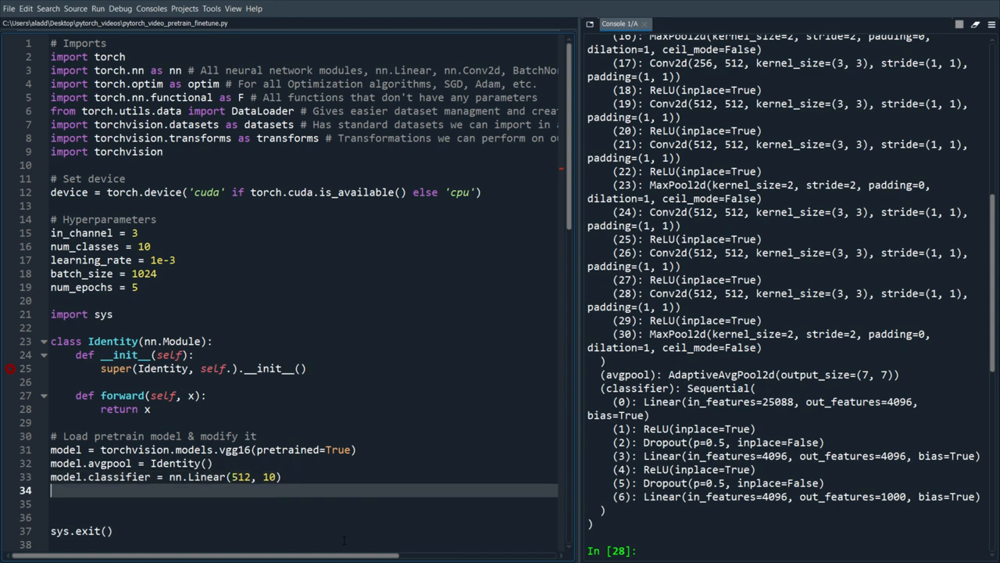
type("pr")
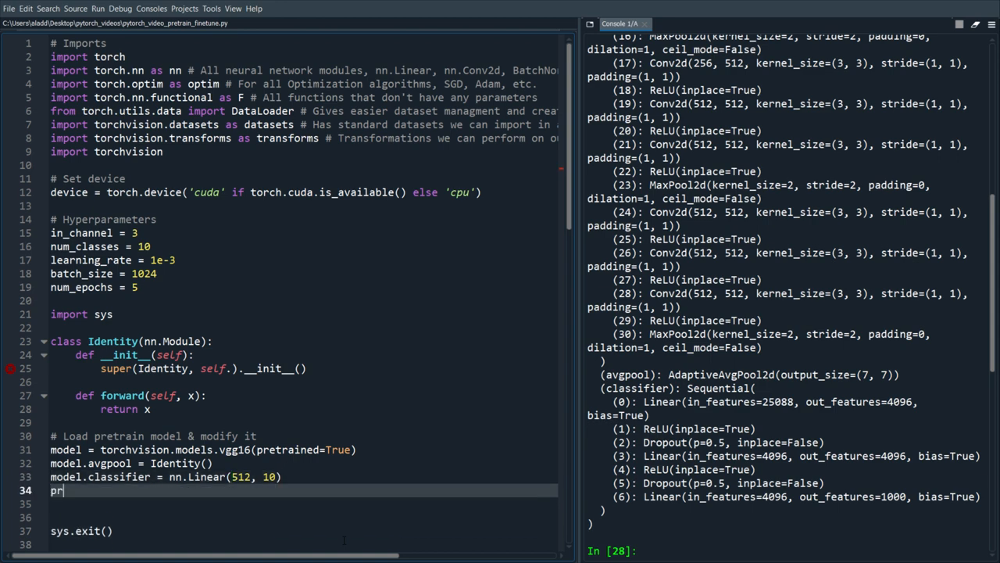
type("int(model)")
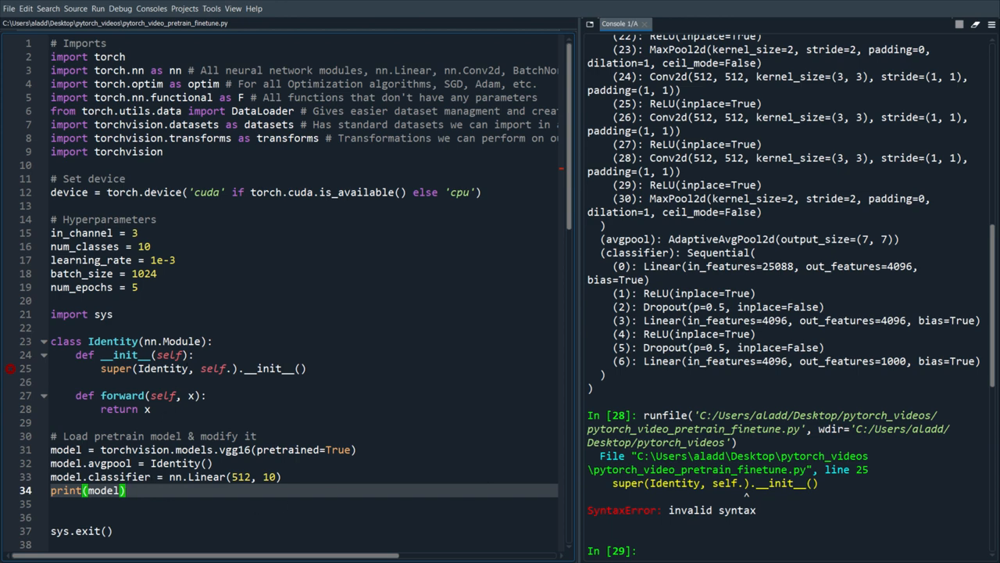
Remove the stray dot after self in the super call and rerun the script
left_click(234, 368)
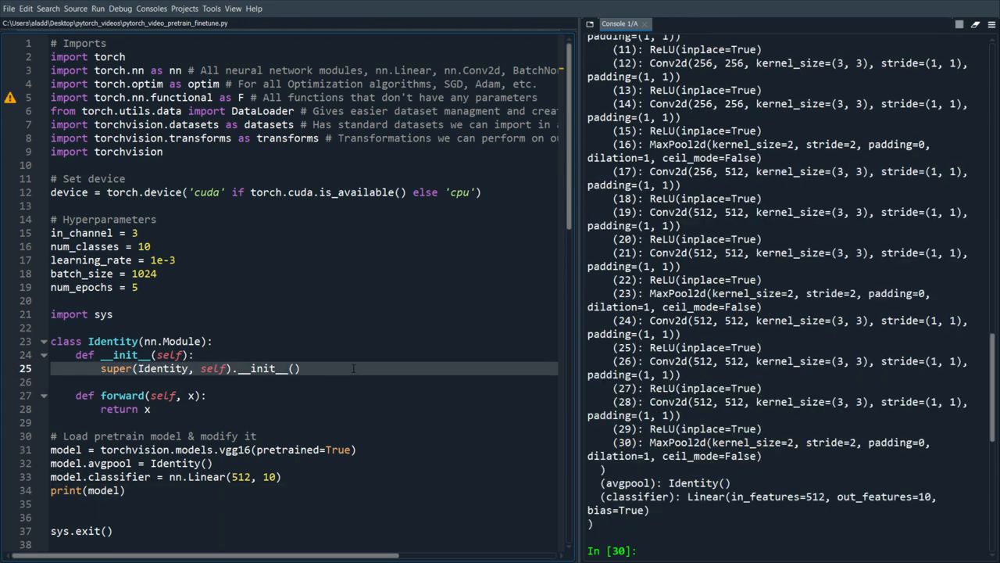
double_click(664, 482)
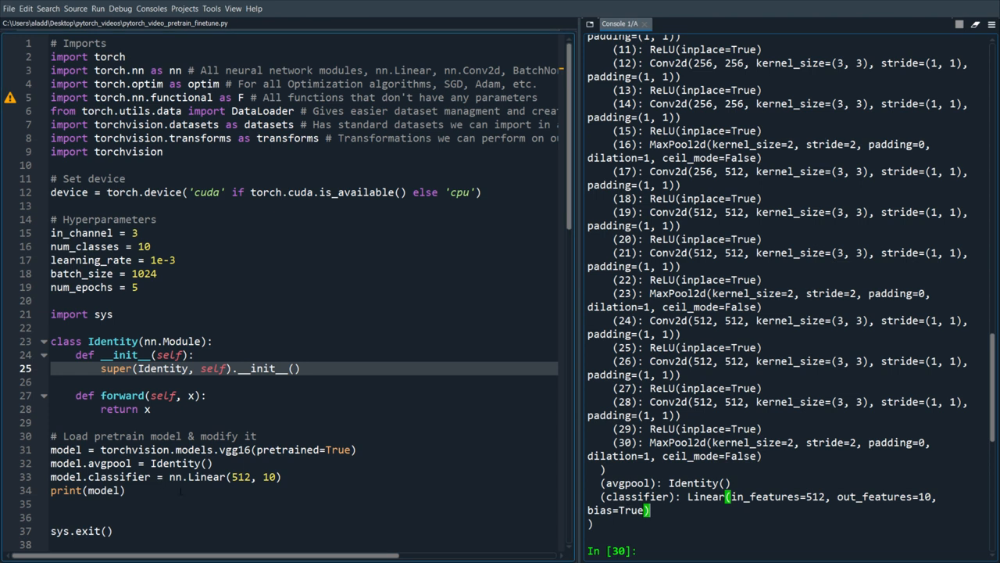
left_click(149, 477)
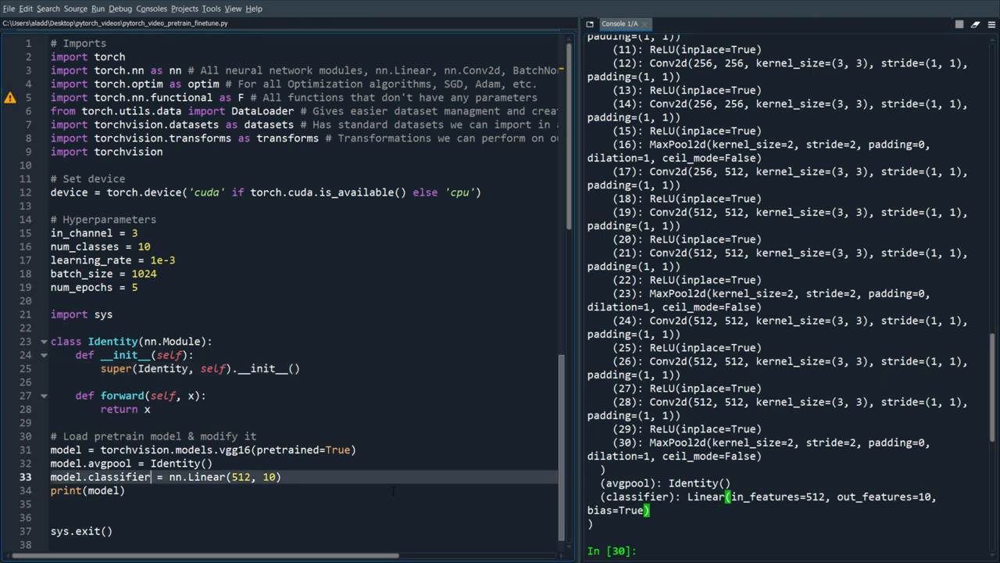
Write a loop replacing classifier layers 1 to 6 with Identity()
type("[0]")
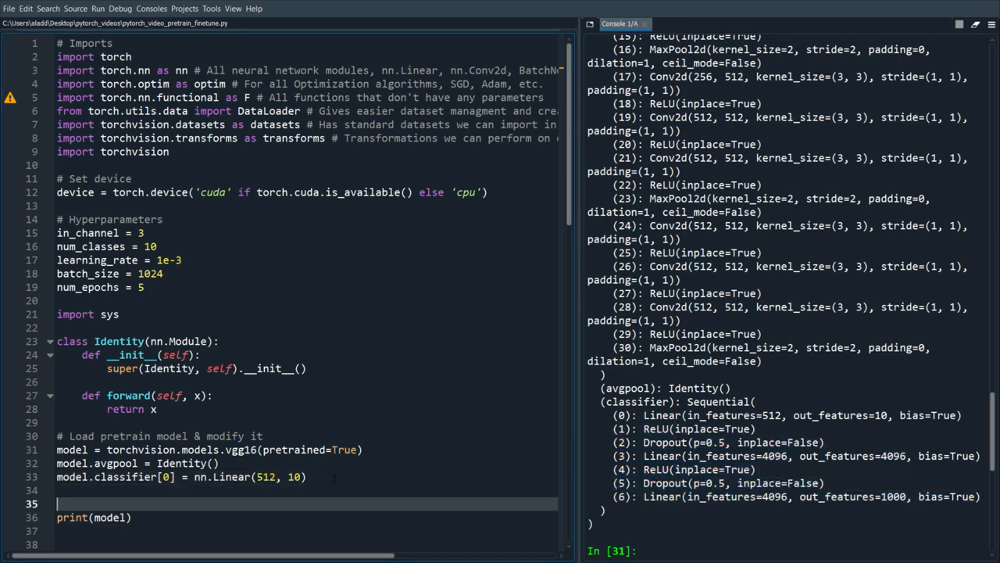
type("for i in range(")
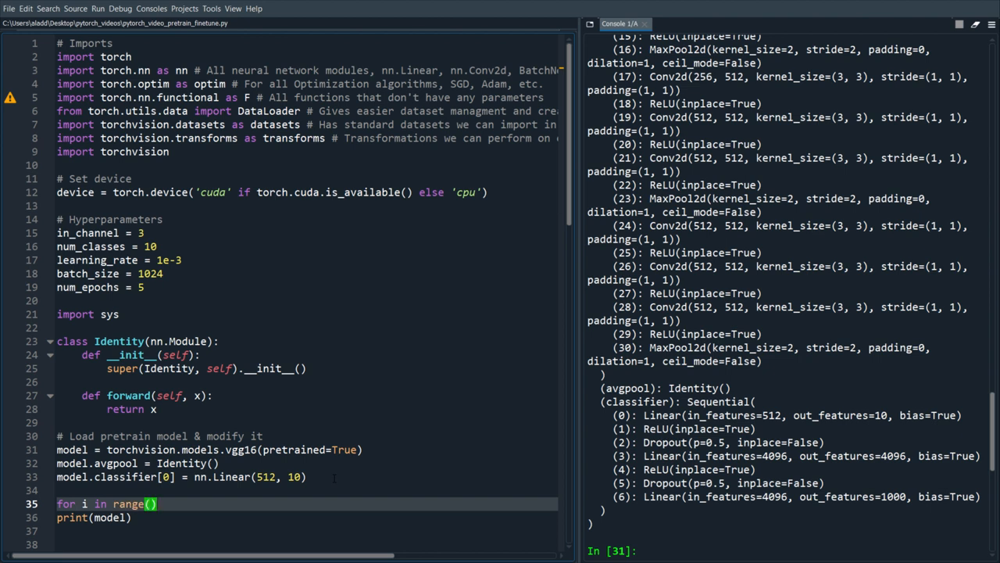
type("1, 7")
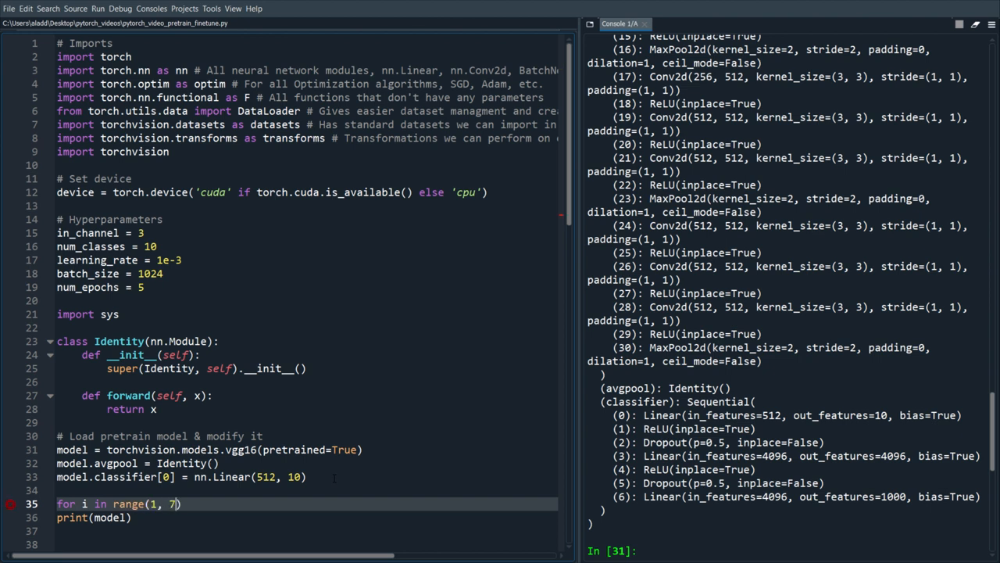
key("Return")
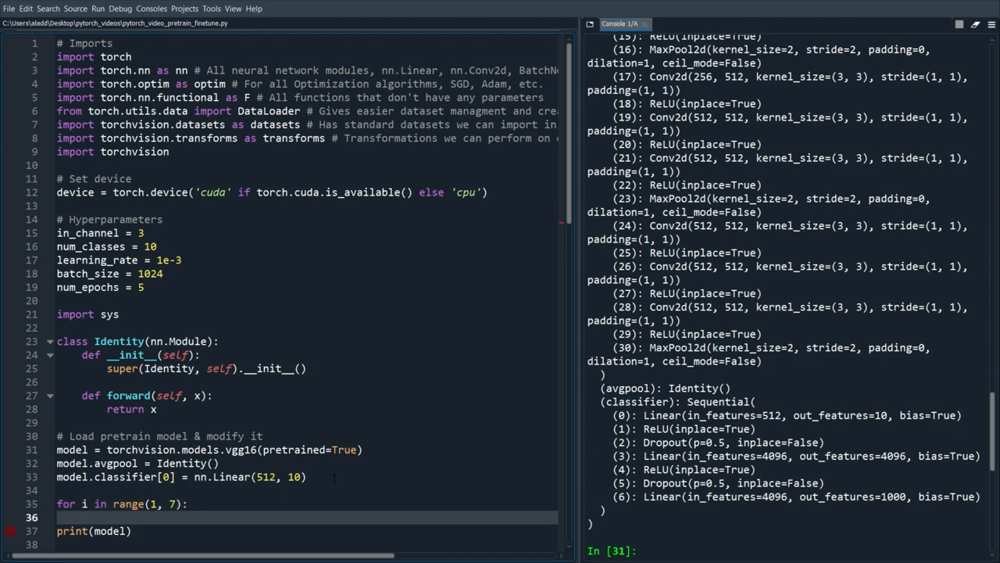
type("model.c")
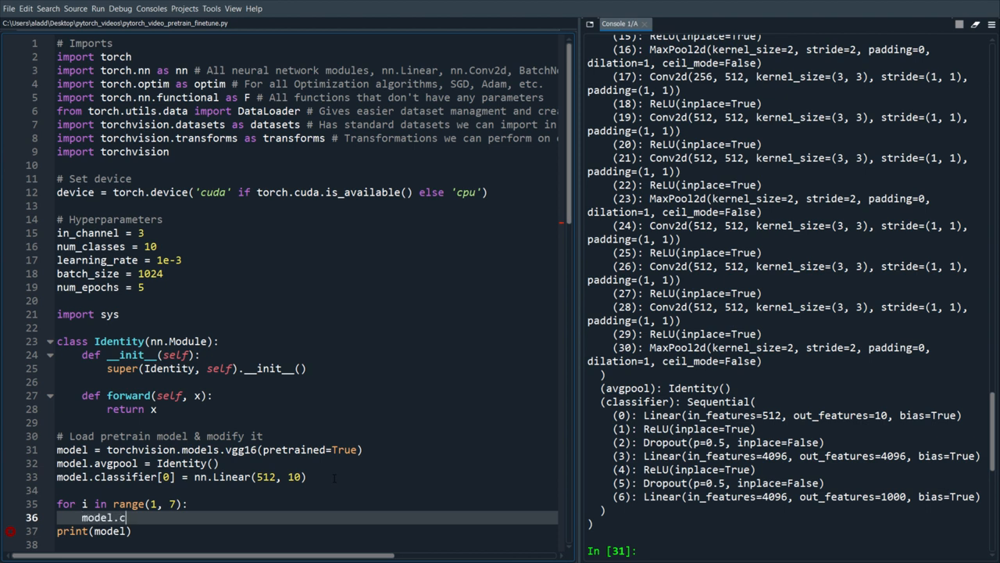
type("lassifier[i] =")
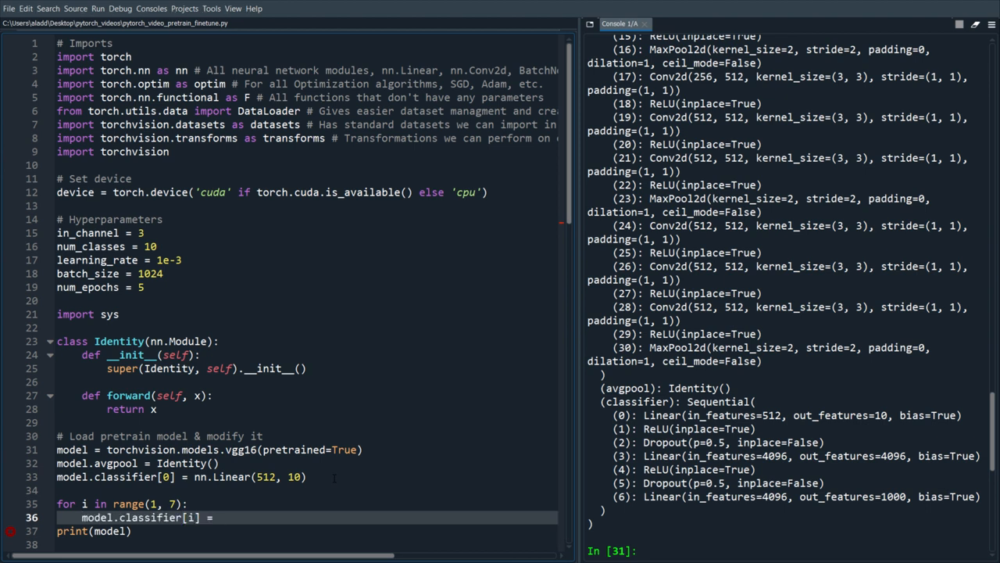
type("Identity()")
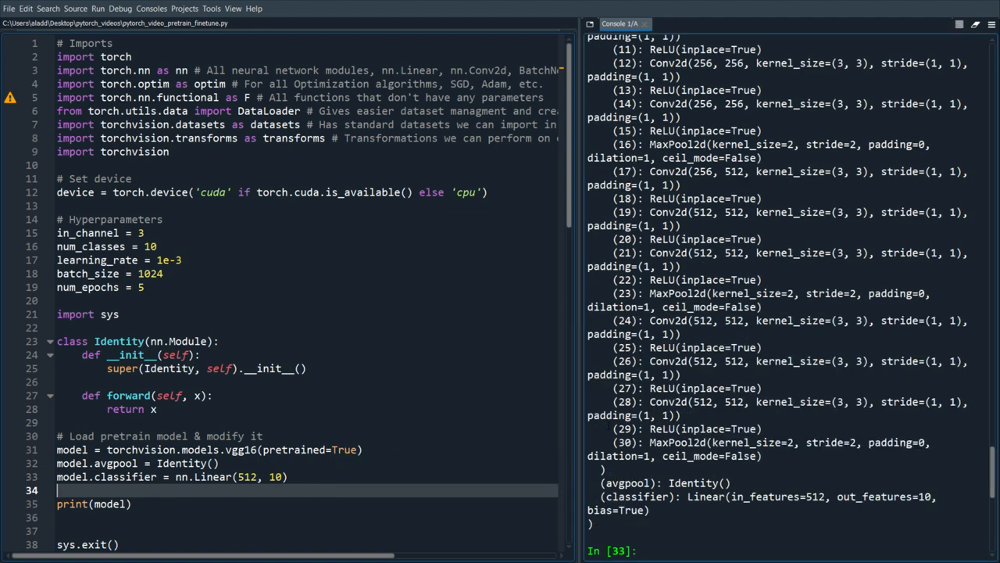
left_click(350, 477)
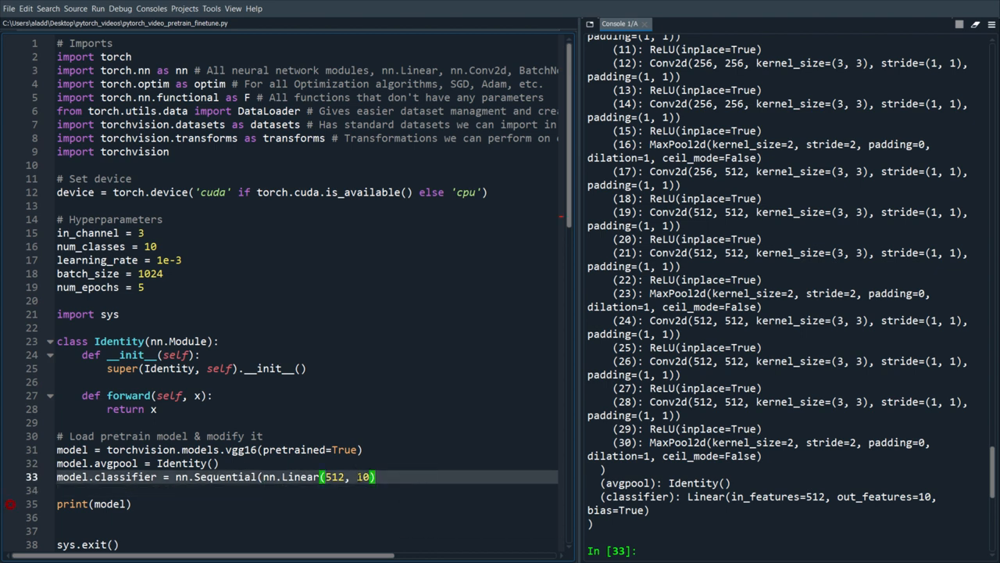
type("9")
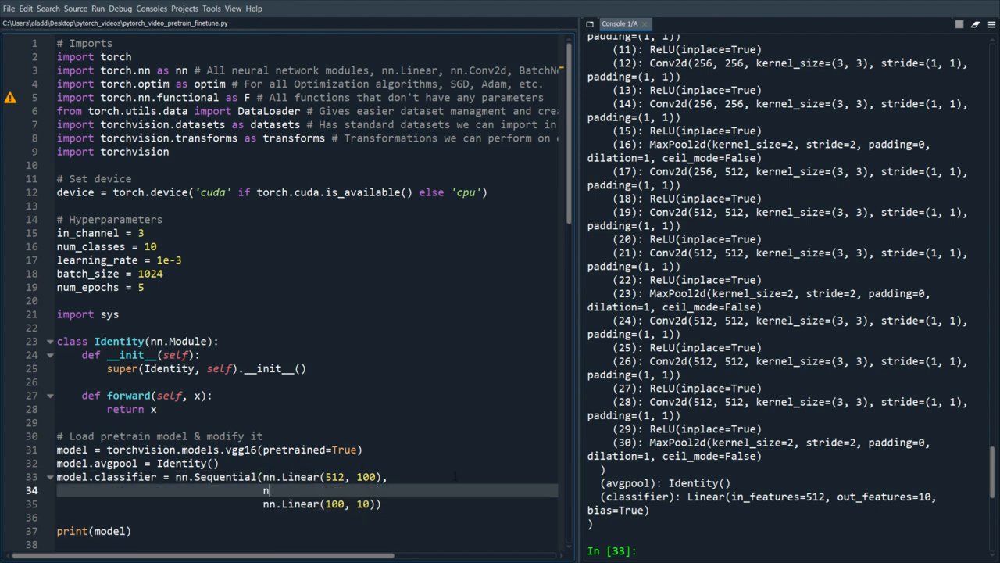
type("n.Dropout(p)")
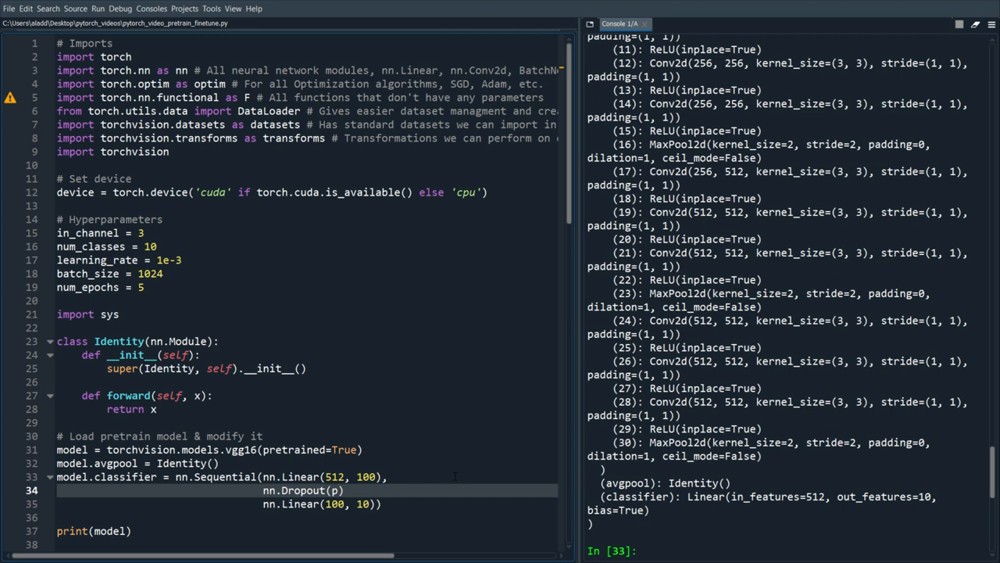
type("p=0.5")
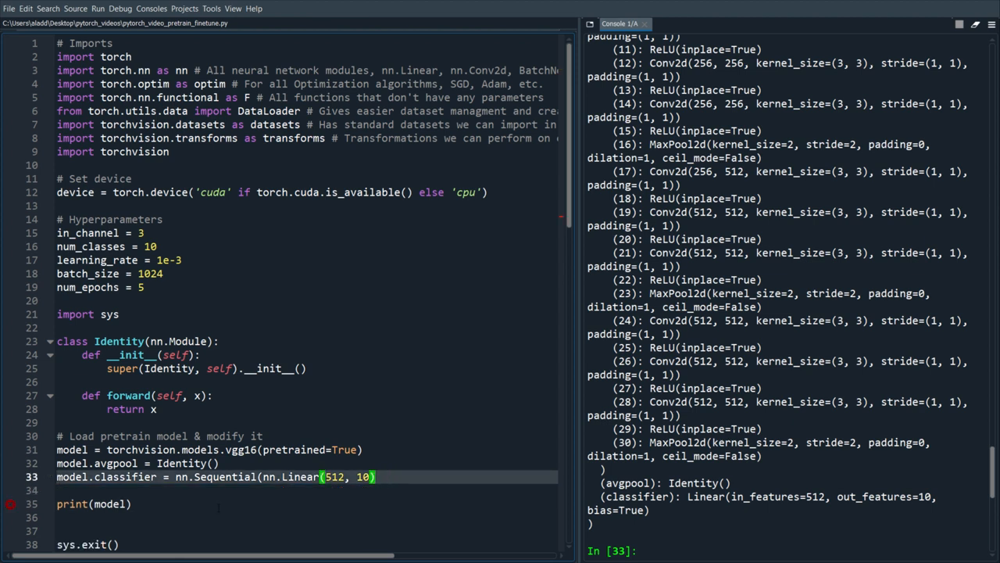
type("nn.Linear(512, 10)")
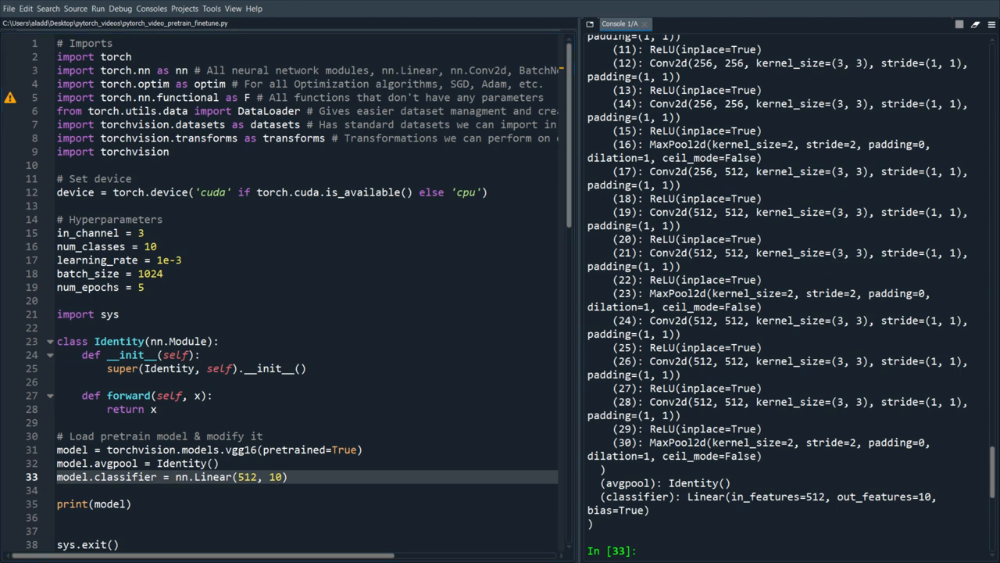
key("alt+tab")
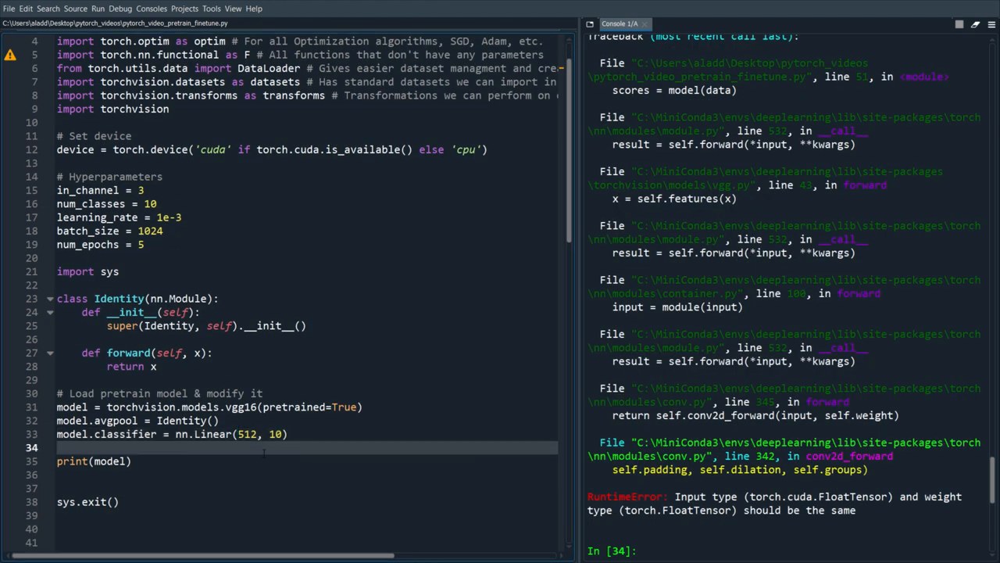
Add model.to(device) below the classifier line
type("model.to(d)")
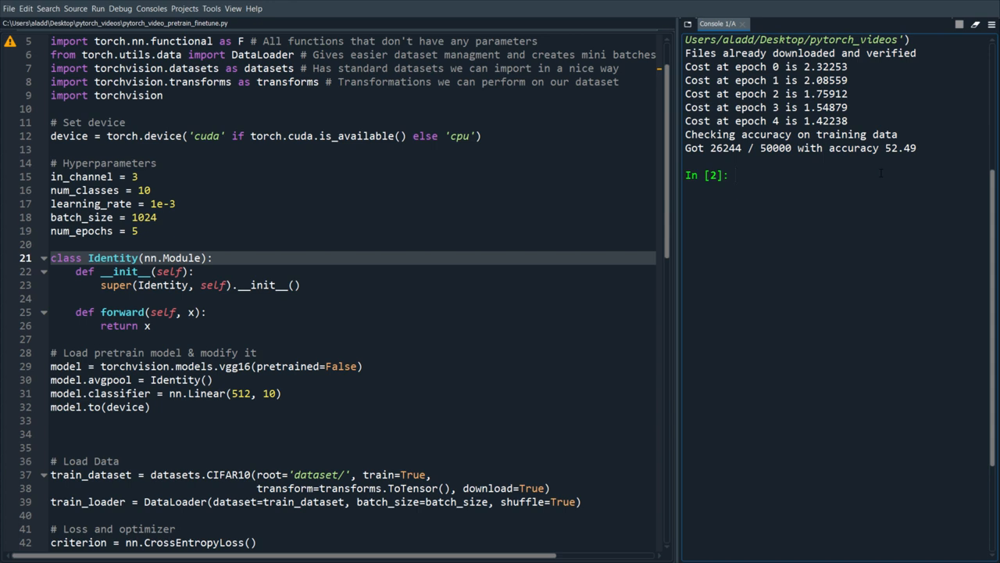
Place the cursor in VGG16's pretrained=False argument to edit it
left_click(735, 174)
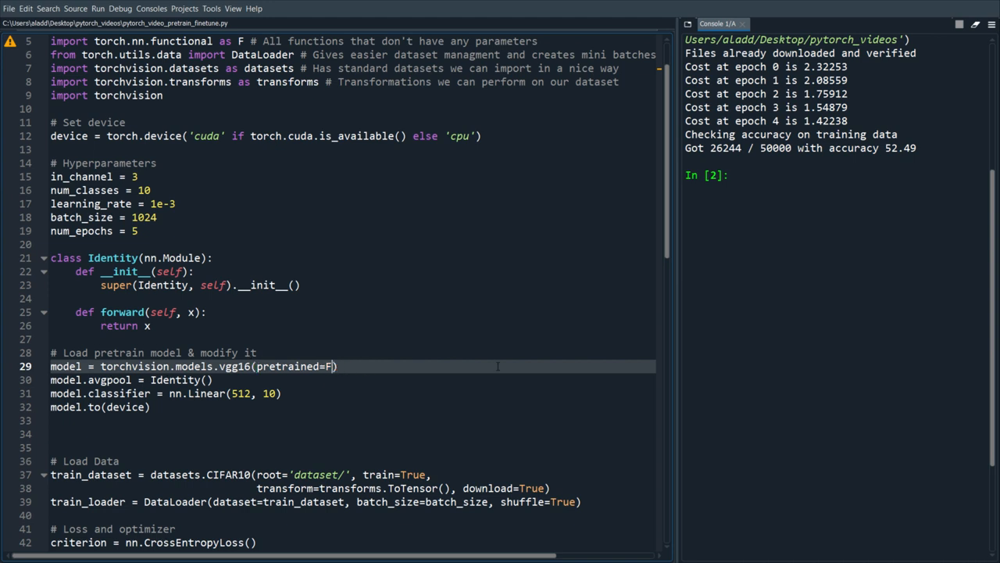
Set pretrained=True, freeze model.parameters() in a loop, and start an nn.Sequential classifier
type("rue")
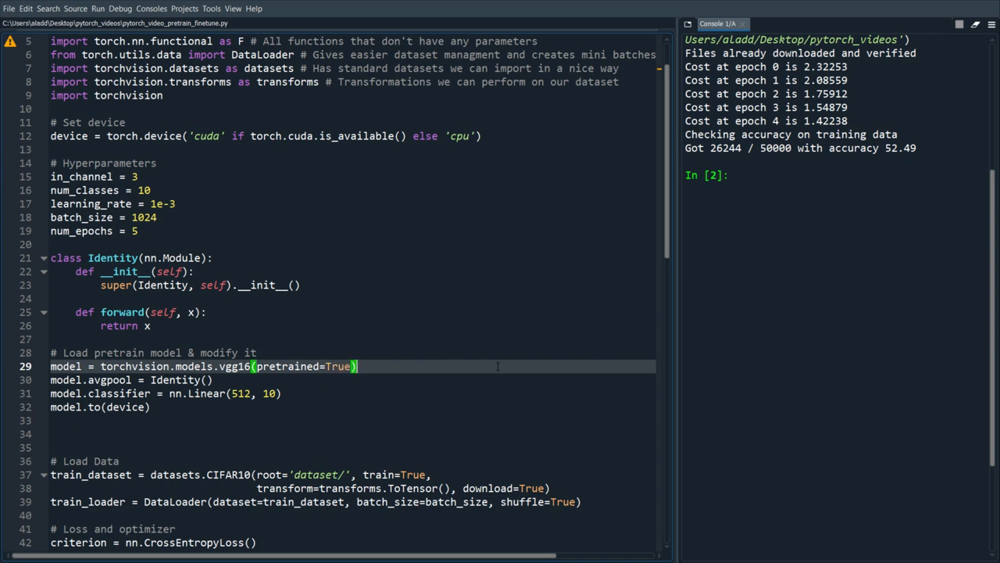
type("for param in")
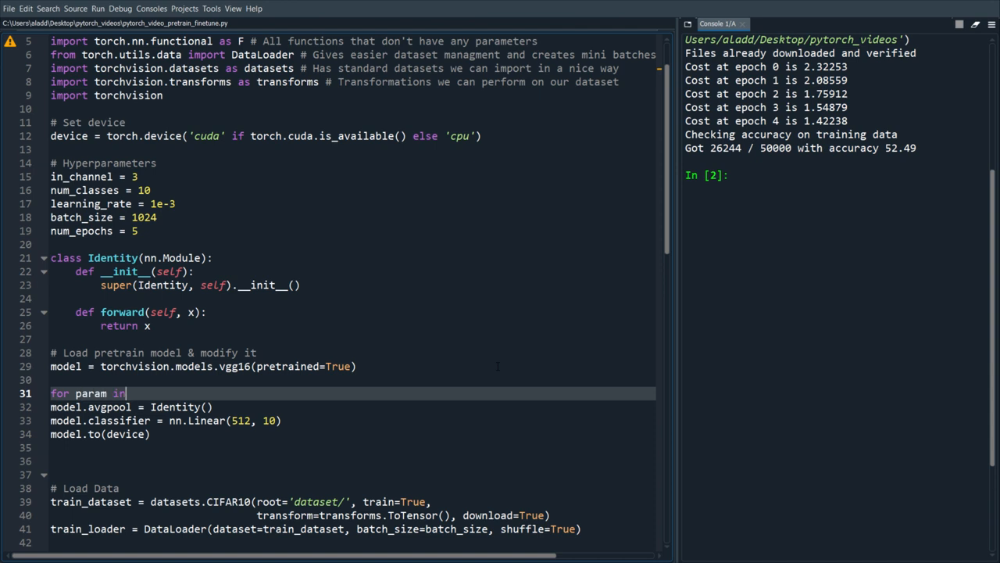
type("model.parameters():")
type("param.requires_grad = False")
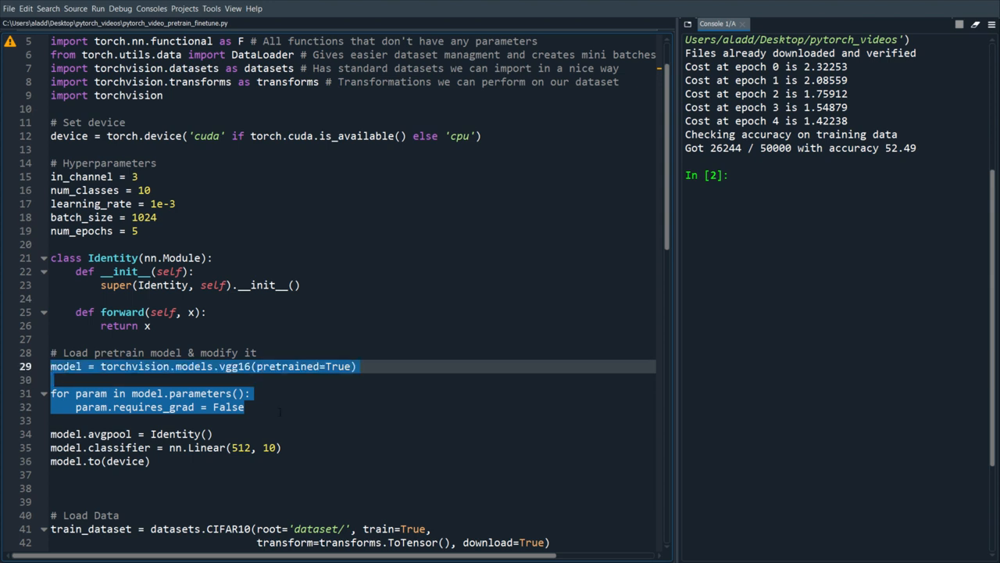
left_click(291, 406)
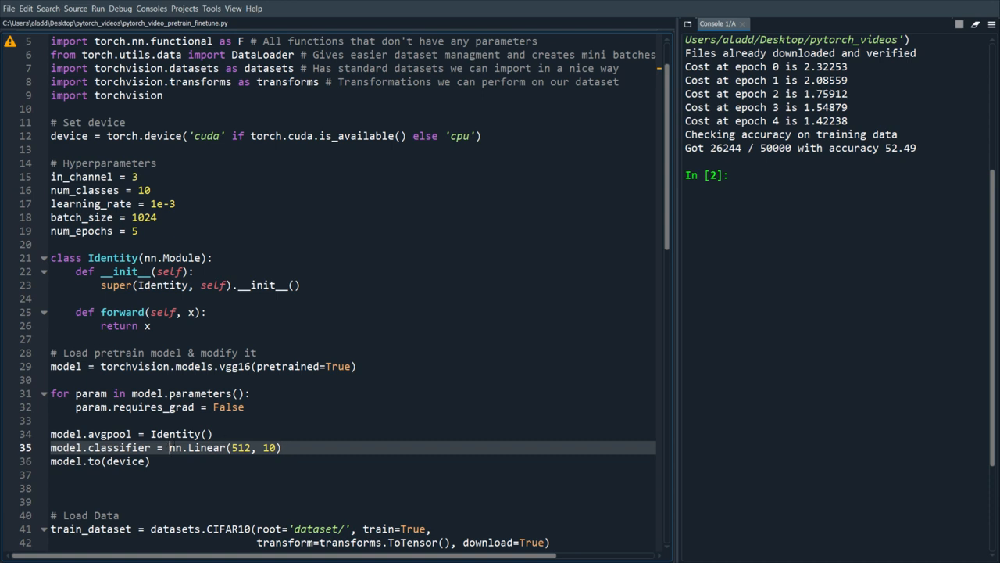
type("Sequential(nn.")
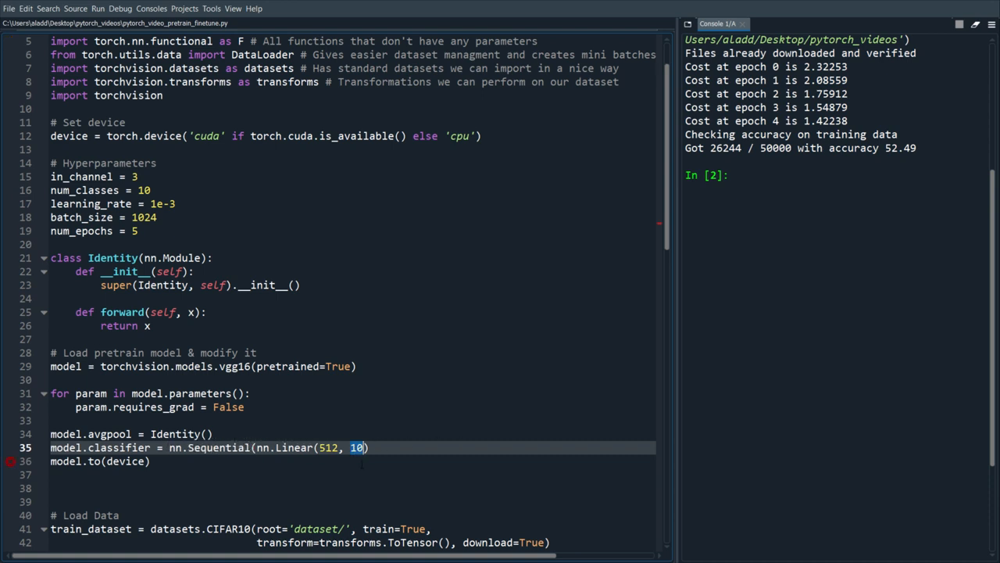
Finish the classifier with nn.Linear(100, 10) and delete the extra closing parenthesis
type("0),")
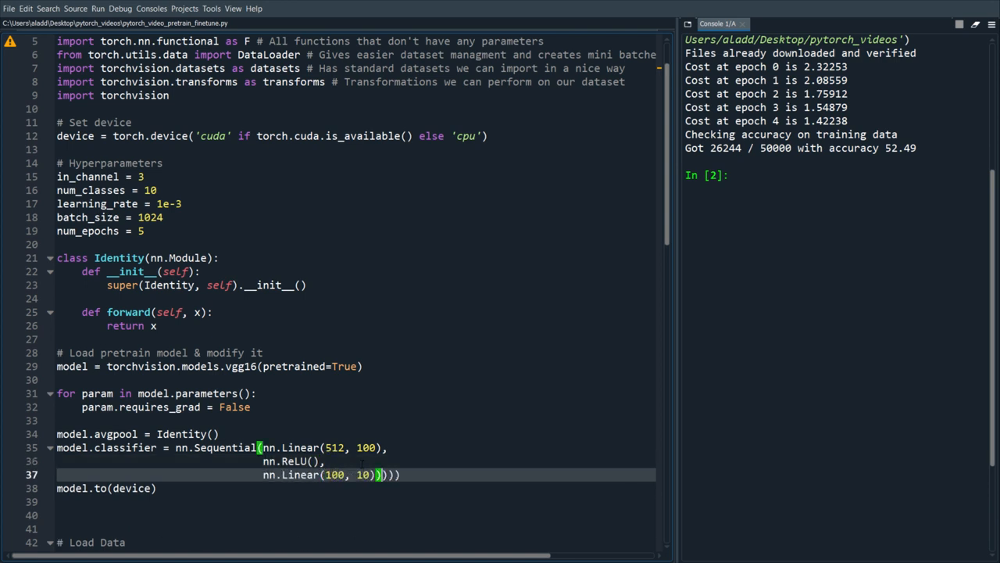
key("BackSpace")
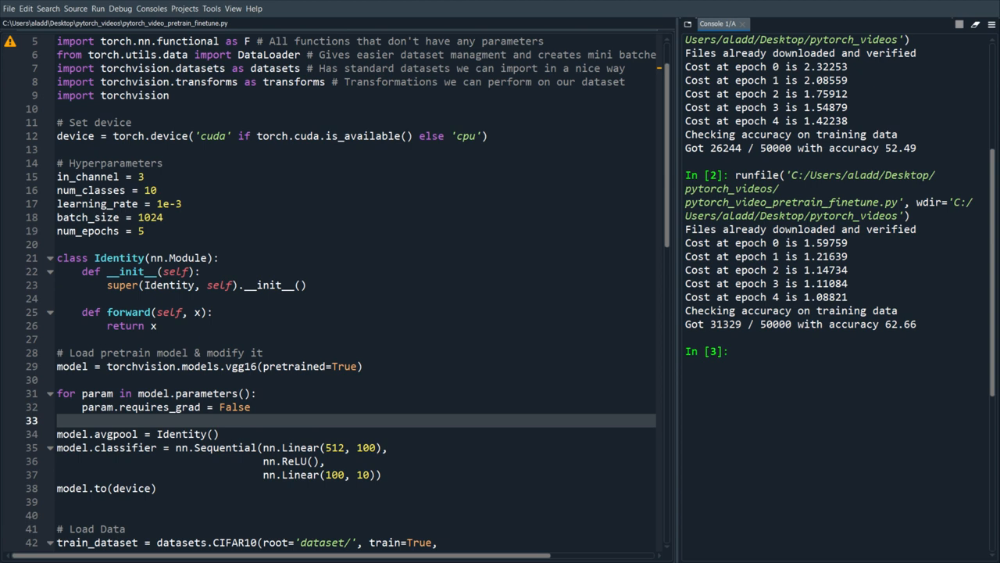
Confirm the 62.66% training accuracy in the console, then highlight and deselect vgg16 in the editor
double_click(897, 323)
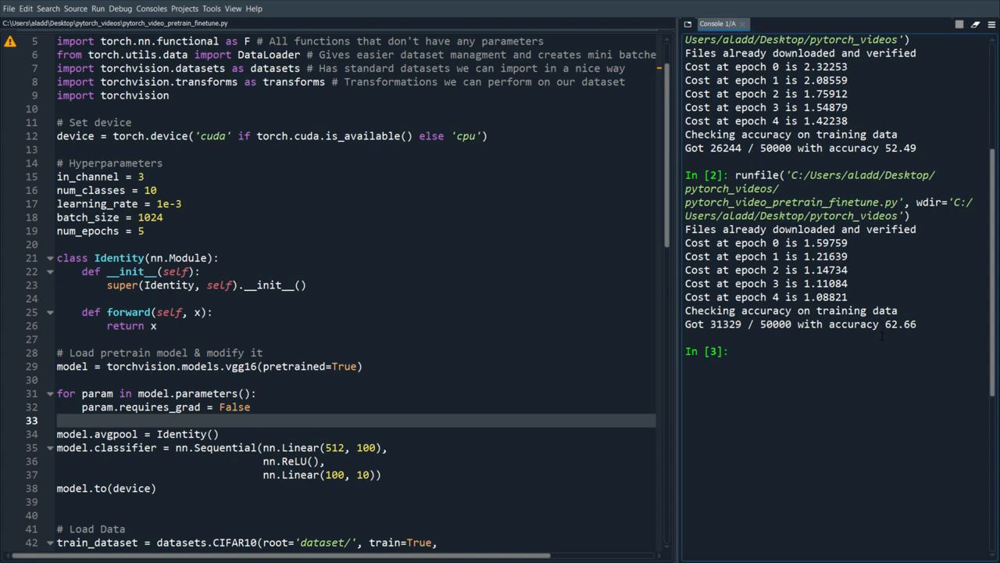
mouse_move(4, 366)
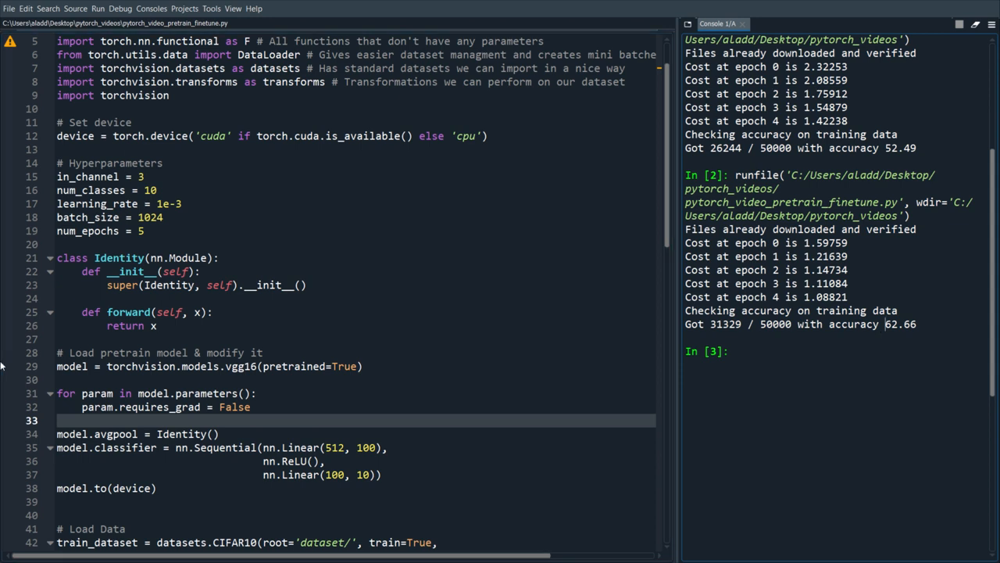
double_click(241, 366)
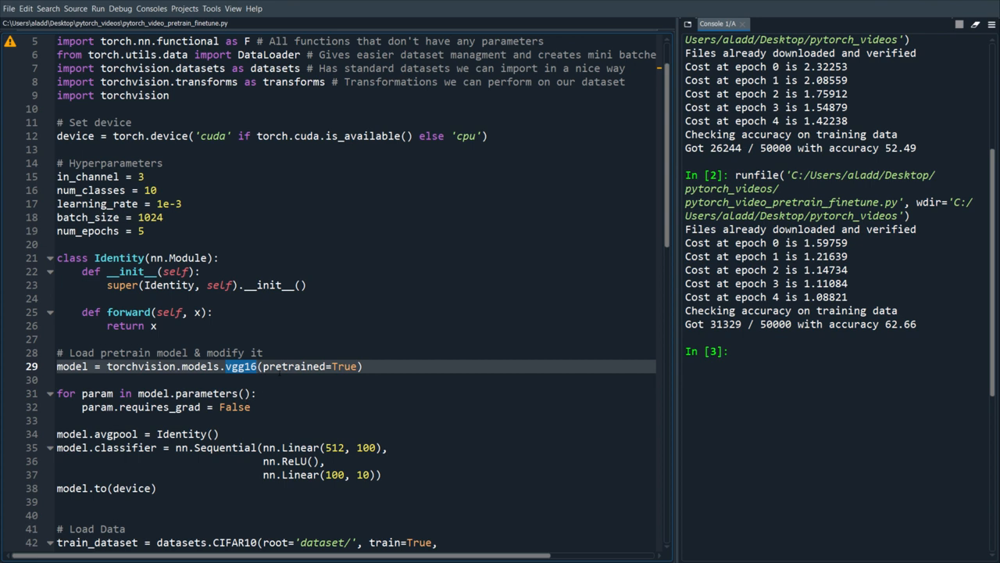
left_click(279, 378)
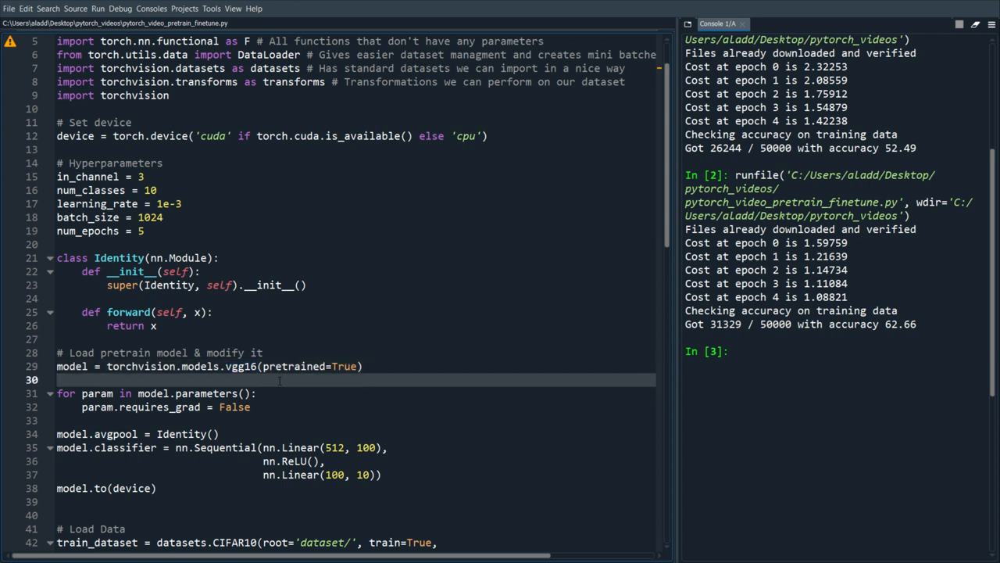